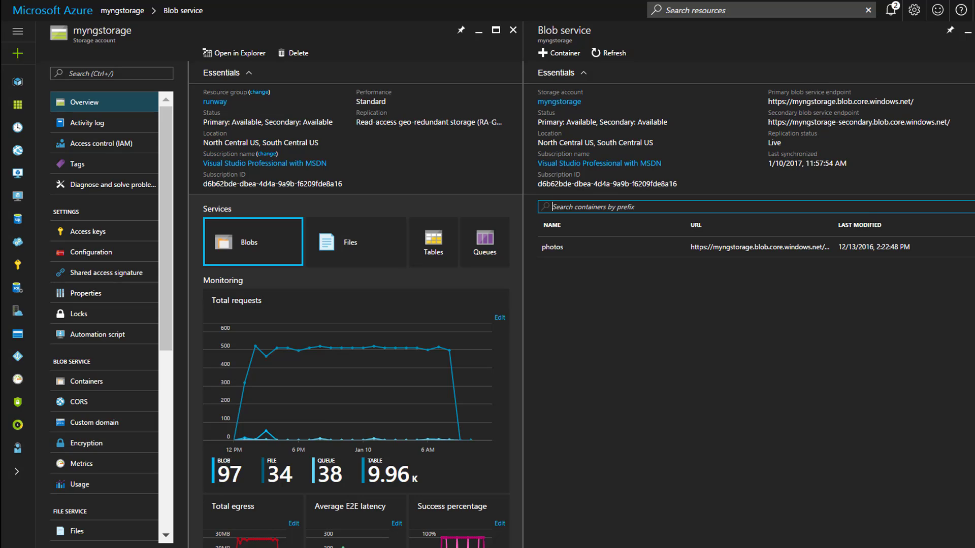
pyautogui.moveTo(253, 242)
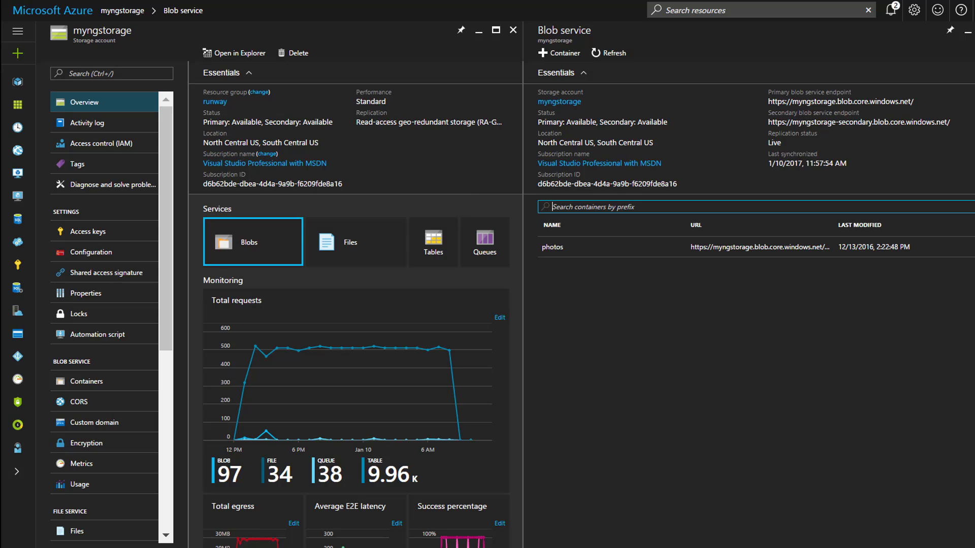
pyautogui.moveTo(559, 53)
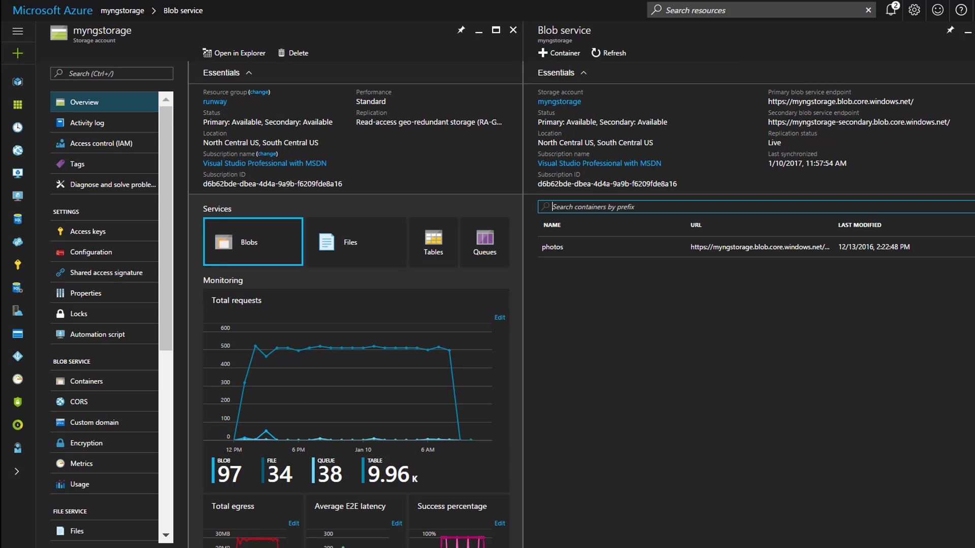
pyautogui.moveTo(553, 247)
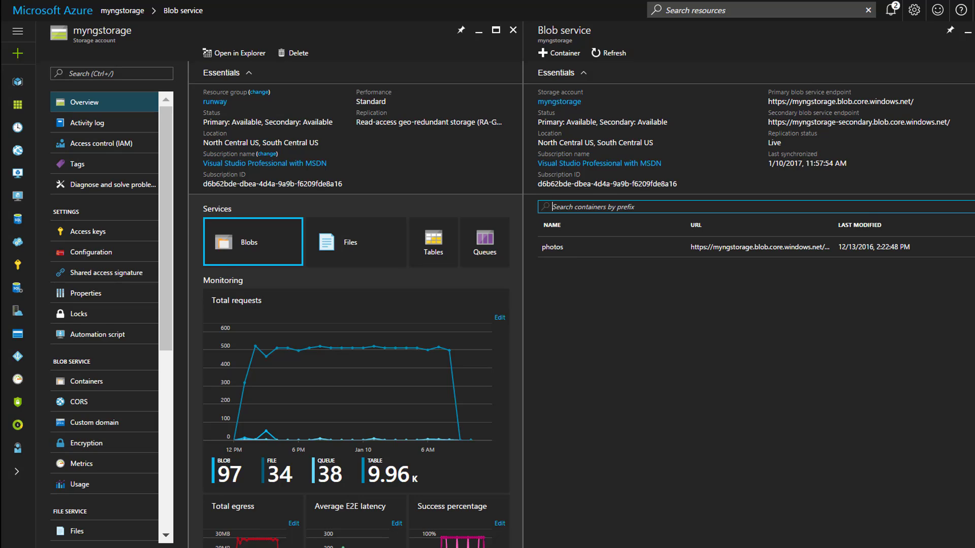
pyautogui.moveTo(90, 232)
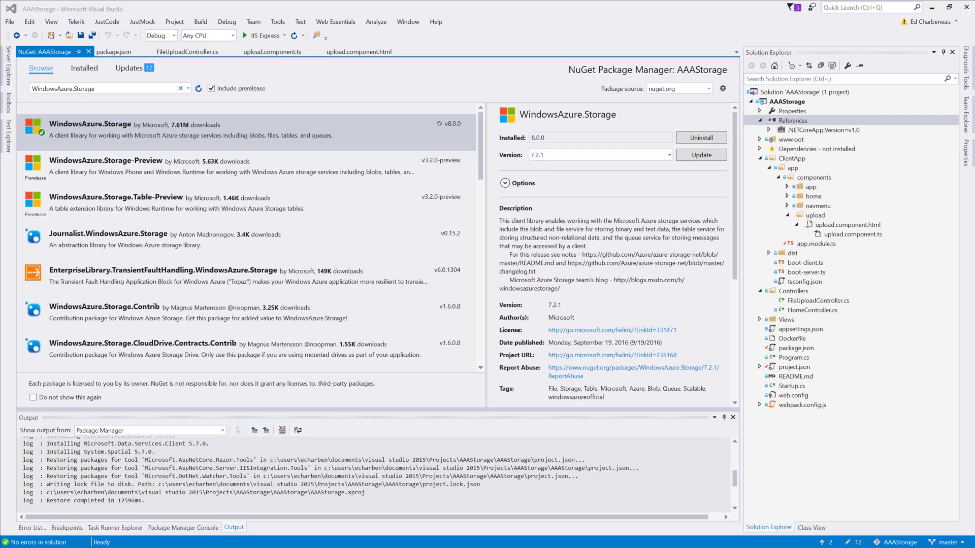
pyautogui.moveTo(381, 272)
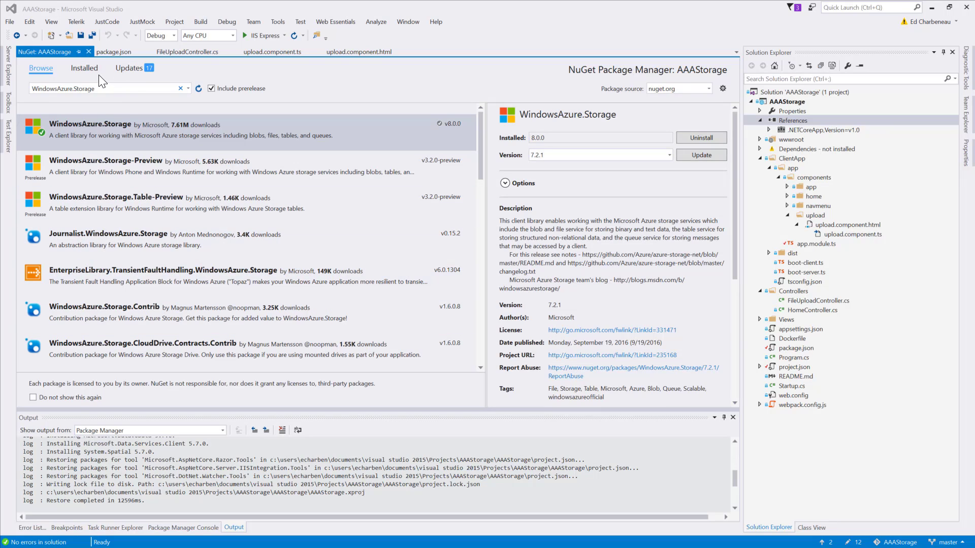
pyautogui.moveTo(104, 106)
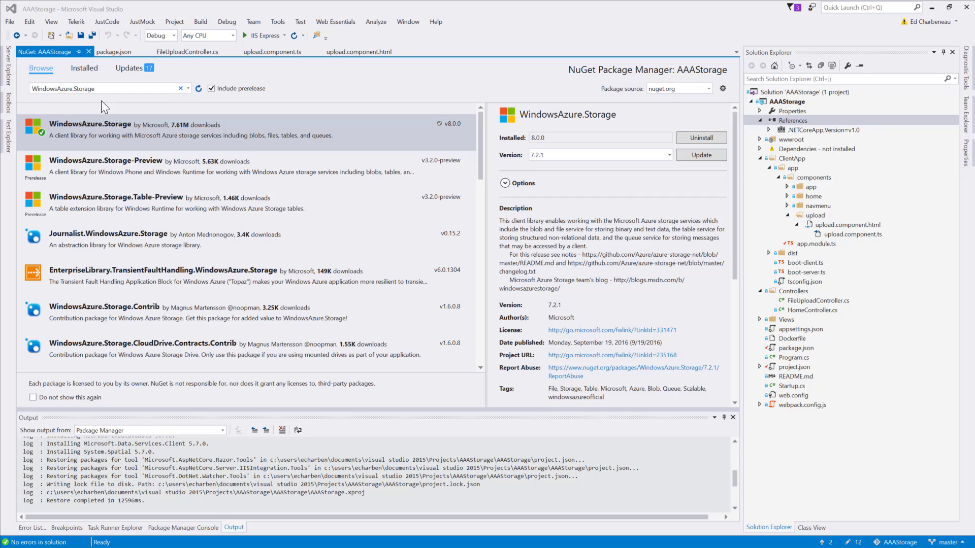
pyautogui.moveTo(63, 88)
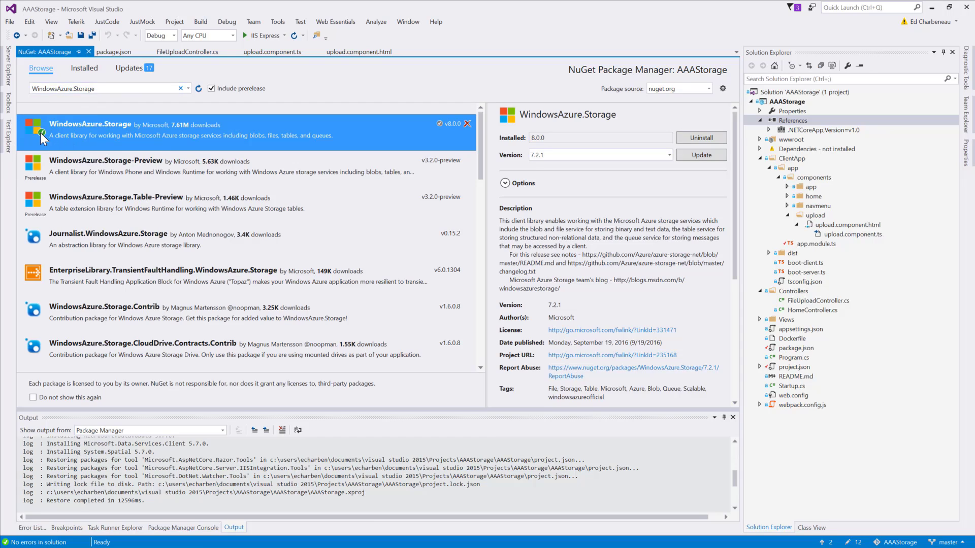
pyautogui.moveTo(86, 135)
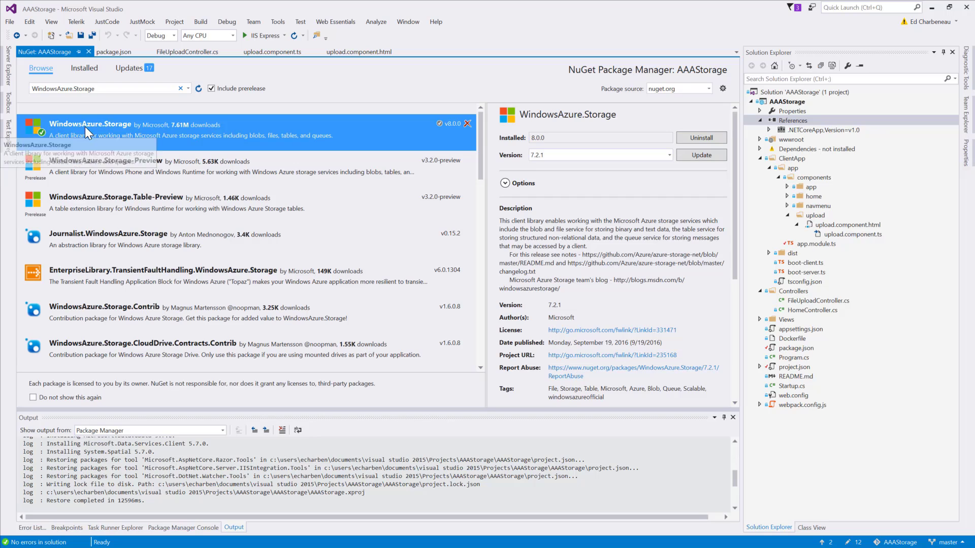
pyautogui.moveTo(137, 234)
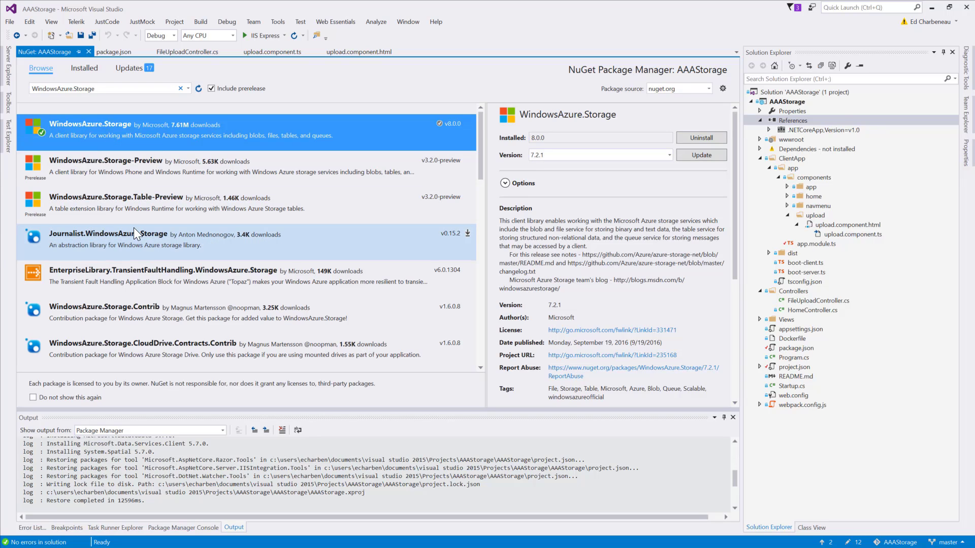
pyautogui.moveTo(135, 211)
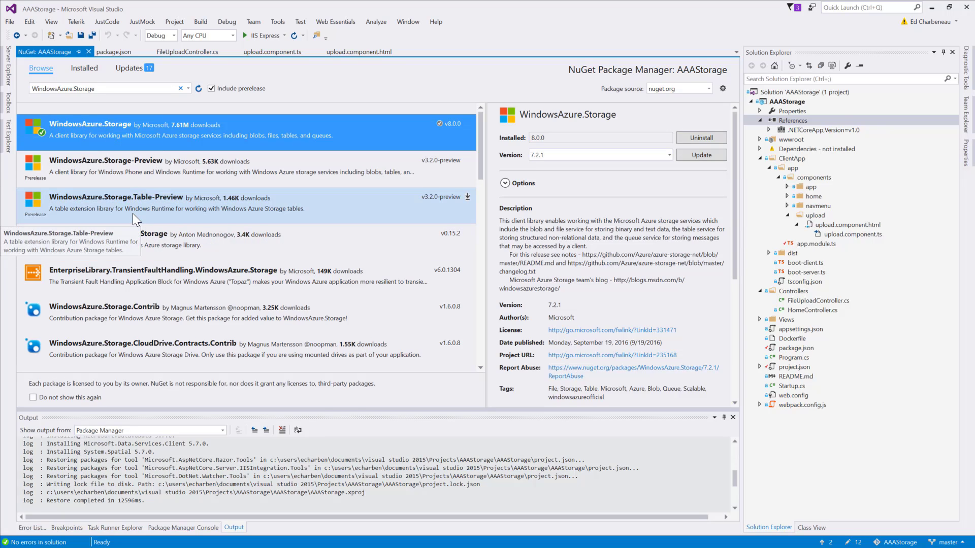
pyautogui.moveTo(140, 164)
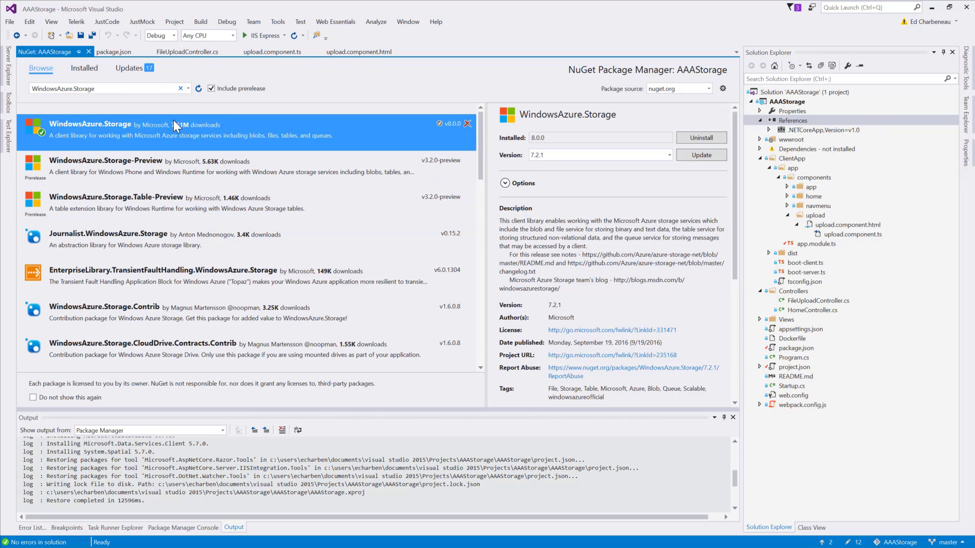
# Bring up FileUploadController.cs and place the insertion point above the class declaration.
pyautogui.click(187, 51)
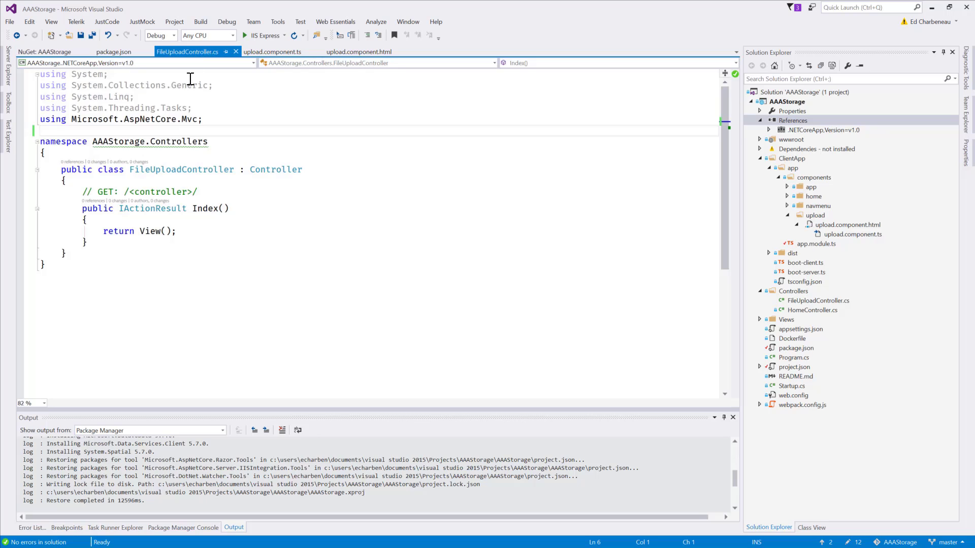
pyautogui.moveTo(651, 333)
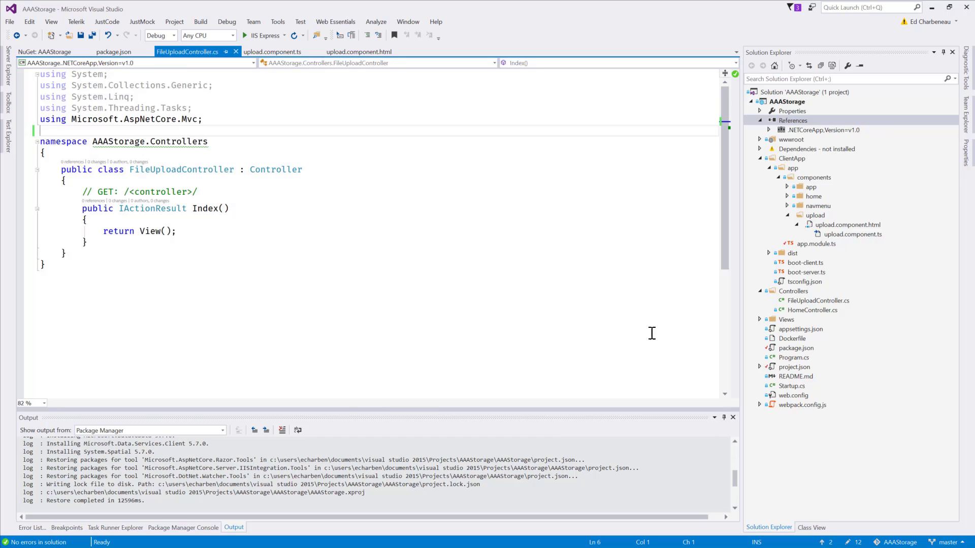
pyautogui.click(793, 291)
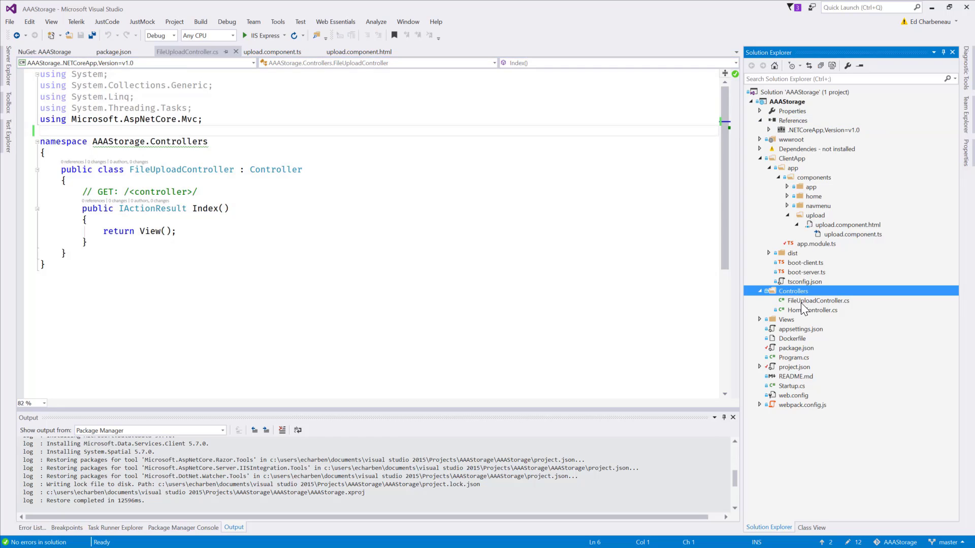
pyautogui.moveTo(820, 311)
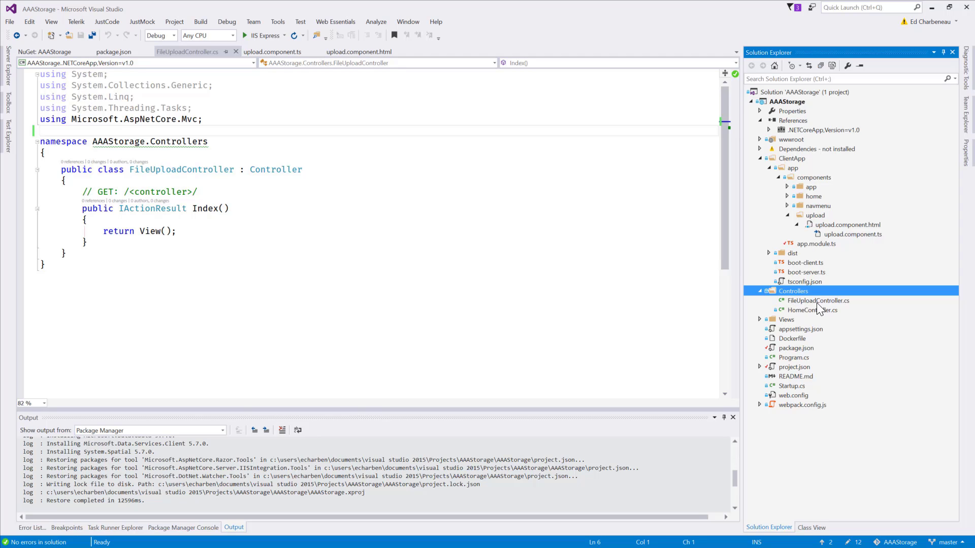
pyautogui.moveTo(346, 240)
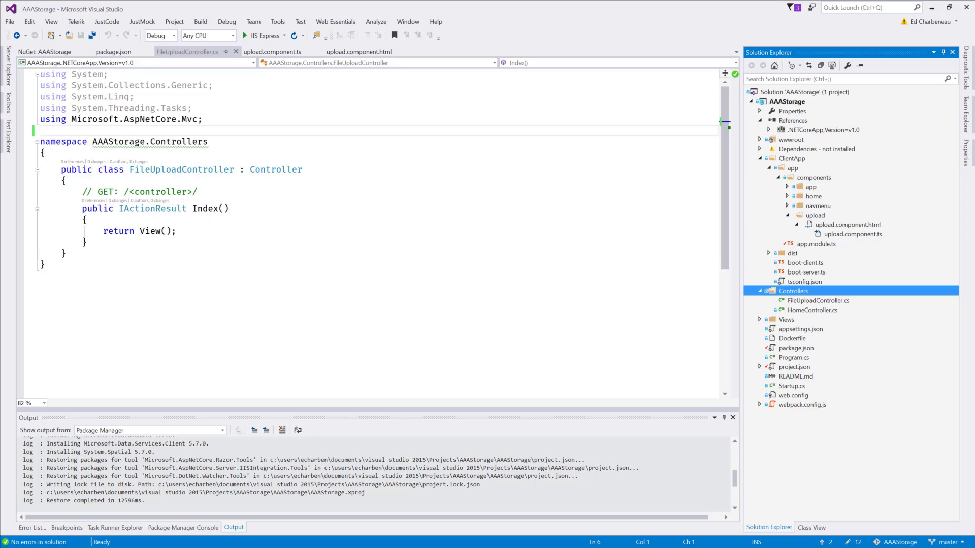
pyautogui.click(295, 192)
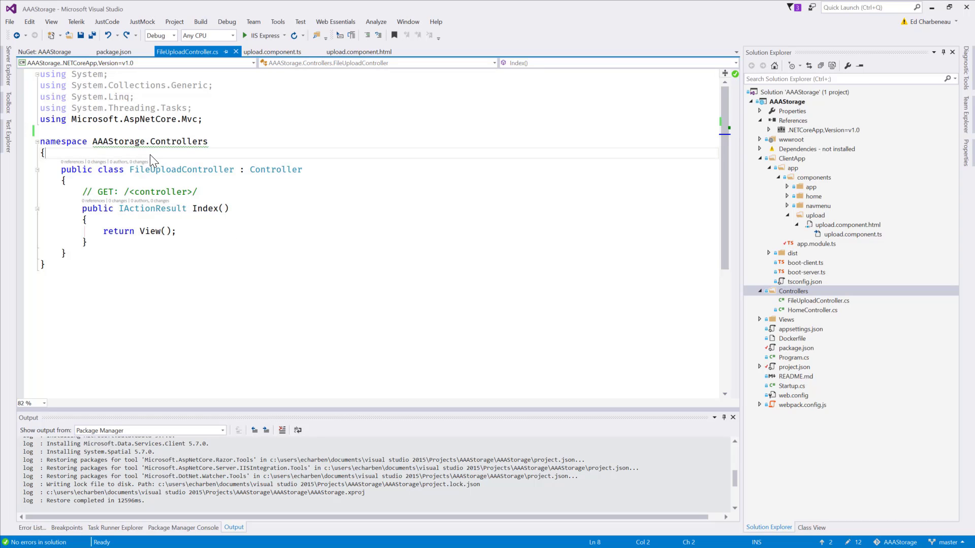
# Add the [Route("api/[controller]")] attribute above the FileUploadController class.
pyautogui.write('[Route("api/[controller]")]')
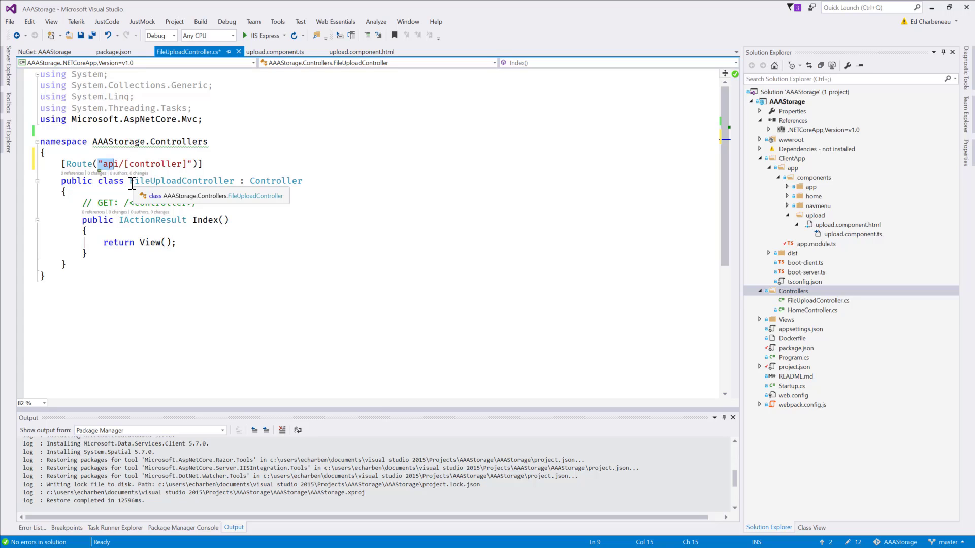
pyautogui.moveTo(225, 181)
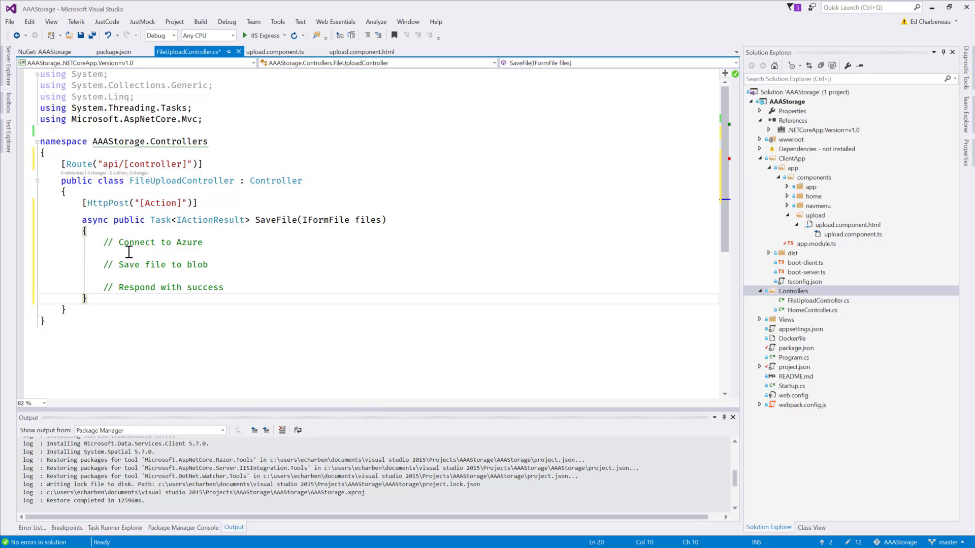
pyautogui.moveTo(147, 220)
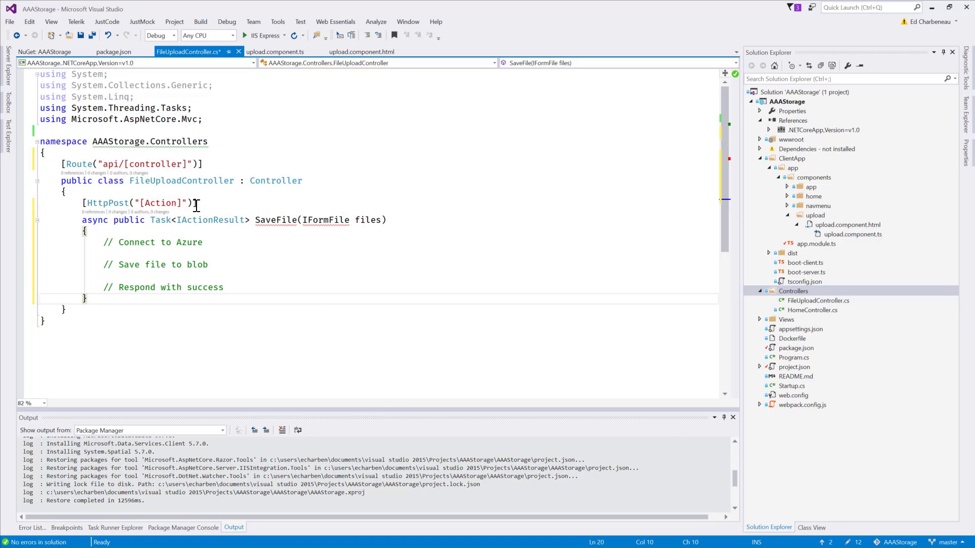
pyautogui.moveTo(276, 220)
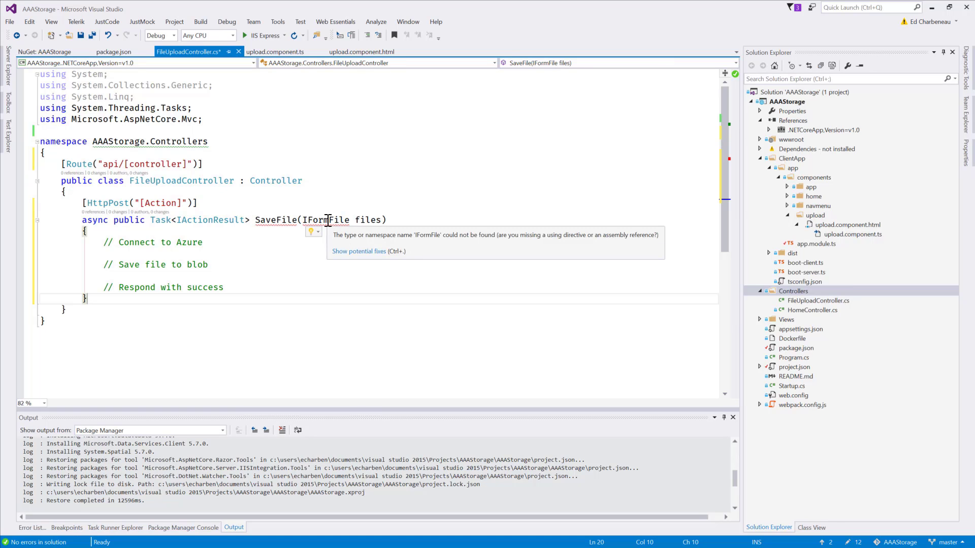
# Resolve IFormFile in SaveFile by importing the Microsoft.AspNetCore.Http namespace.
pyautogui.click(390, 372)
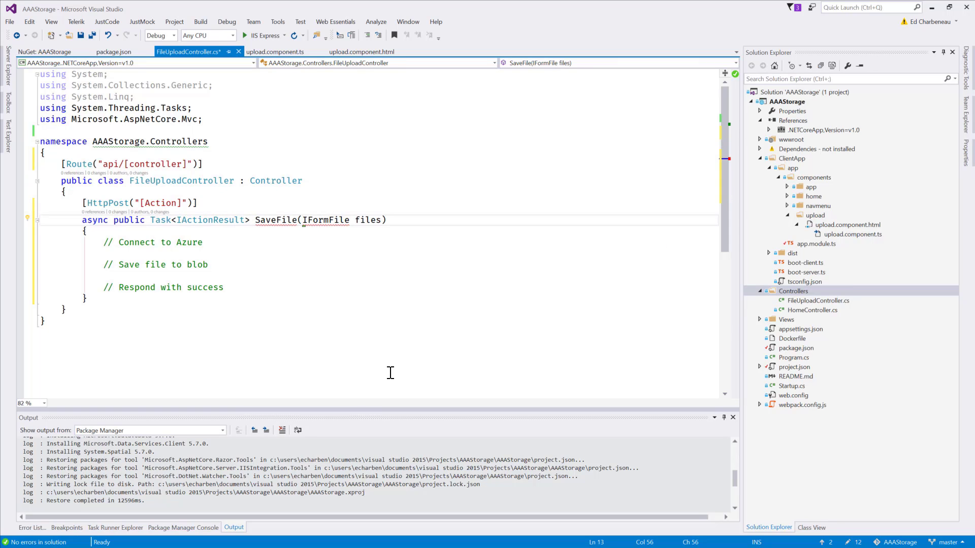
pyautogui.click(27, 217)
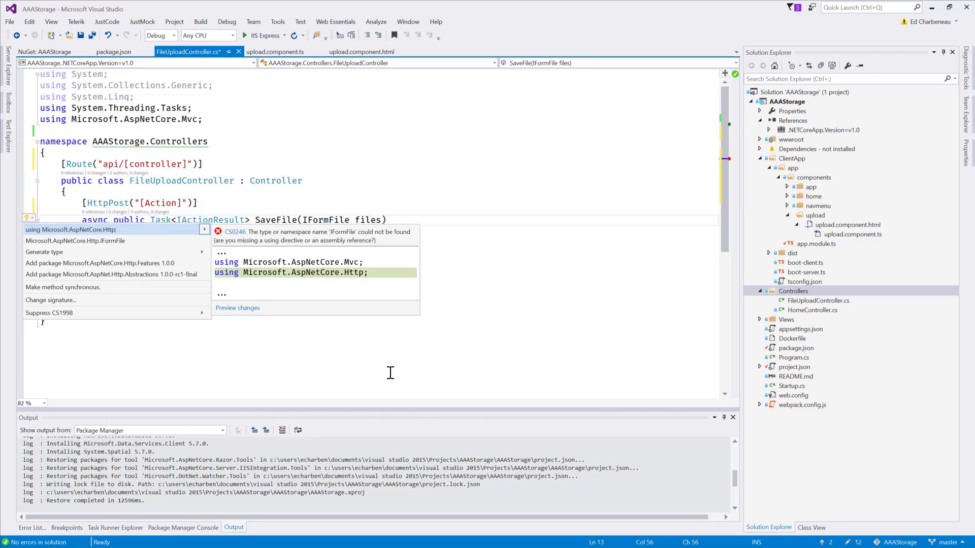
pyautogui.moveTo(386, 378)
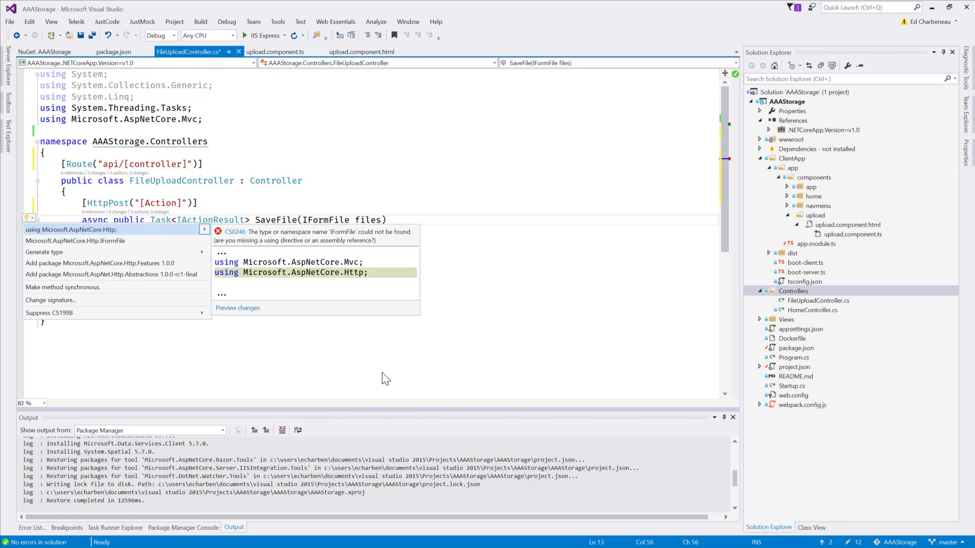
pyautogui.click(75, 230)
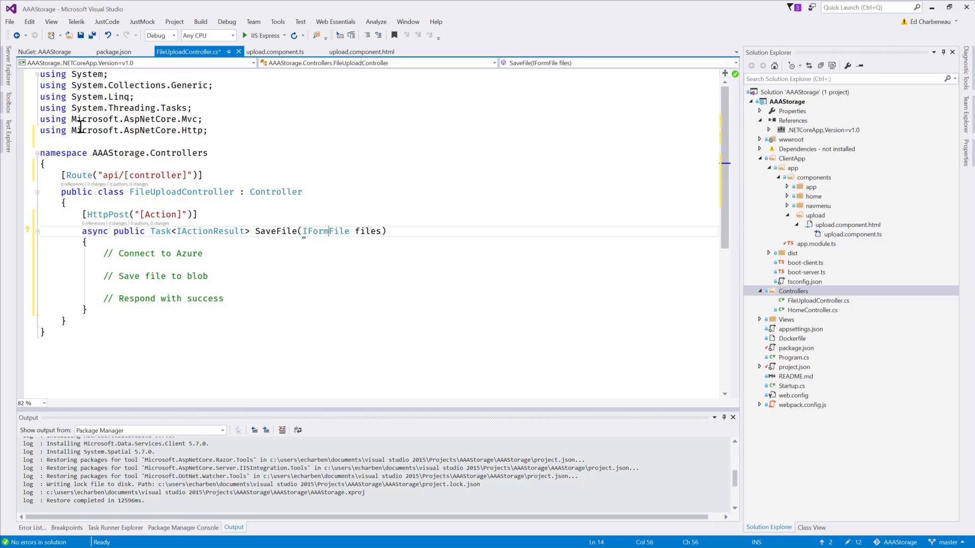
pyautogui.moveTo(158, 130)
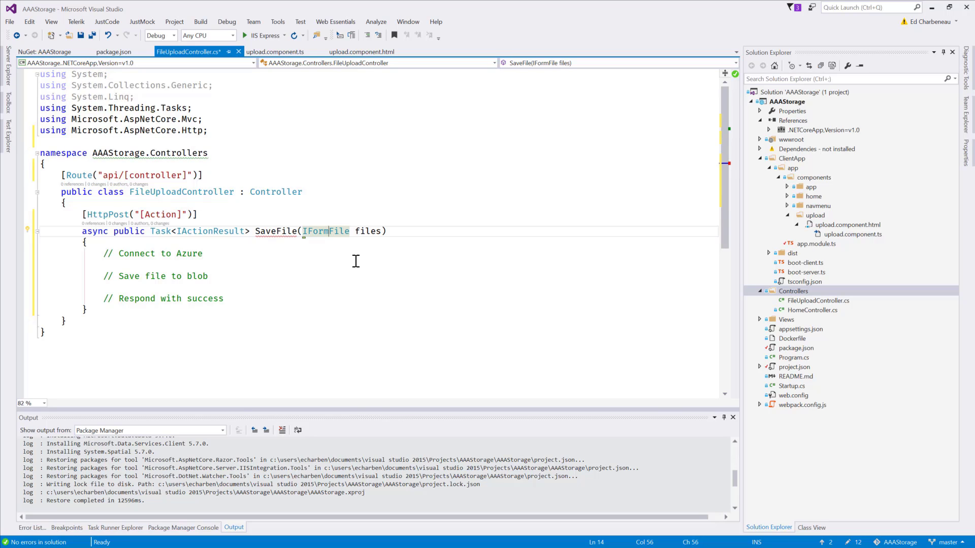
pyautogui.moveTo(326, 231)
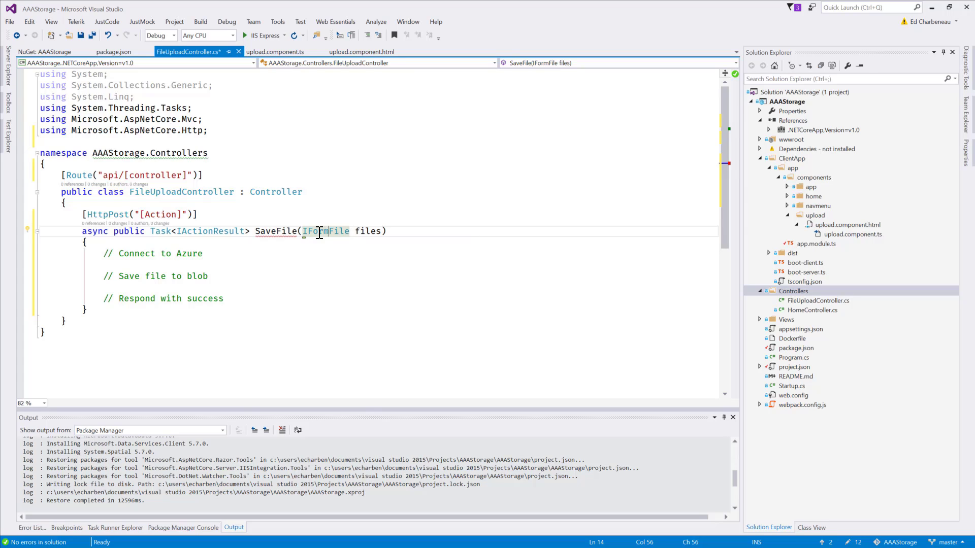
pyautogui.moveTo(291, 296)
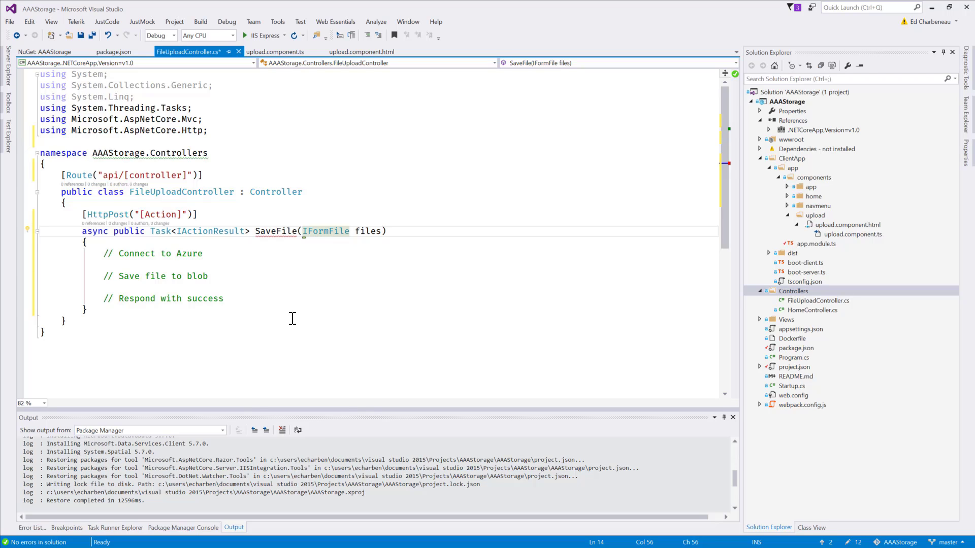
pyautogui.moveTo(945, 447)
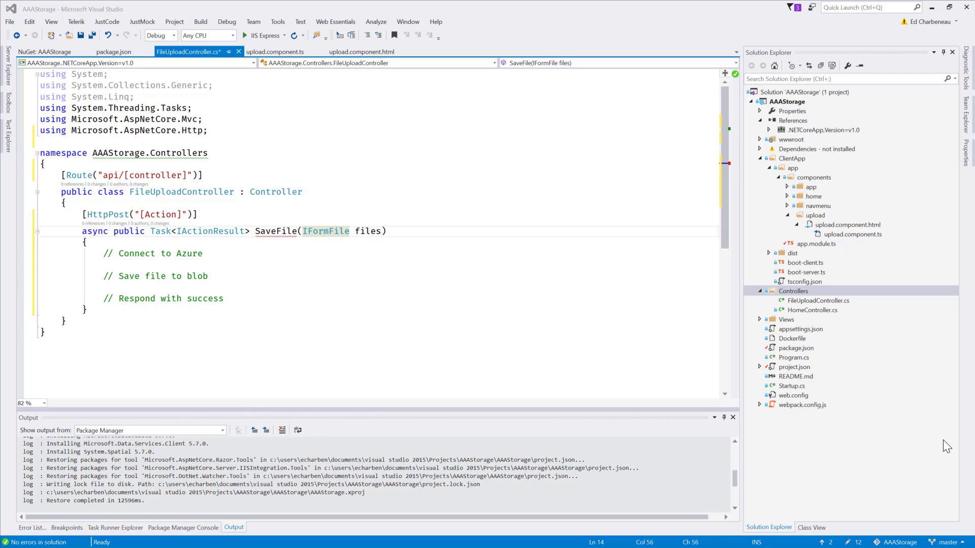
pyautogui.moveTo(254, 311)
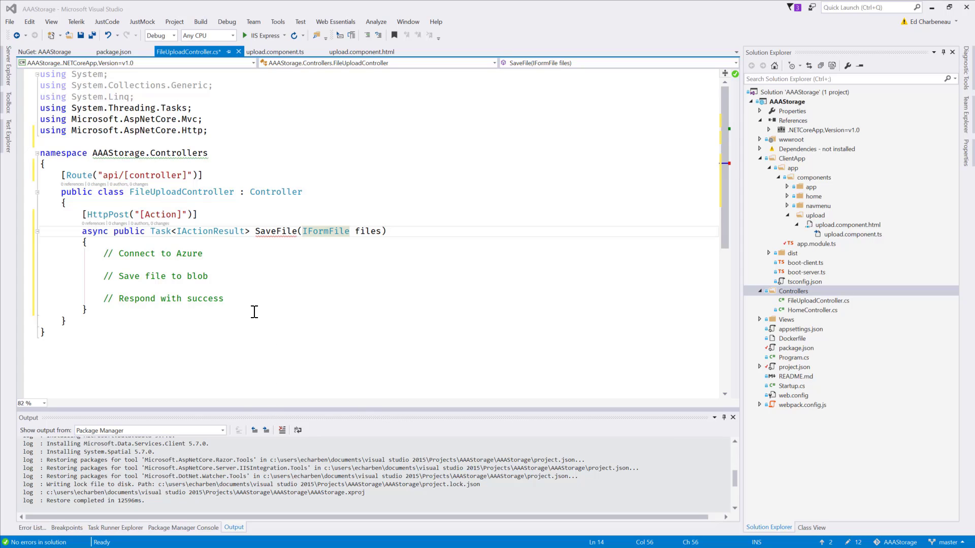
# Replace the placeholder comments with blob upload code and import Microsoft.WindowsAzure.Storage.Blob.
pyautogui.click(223, 298)
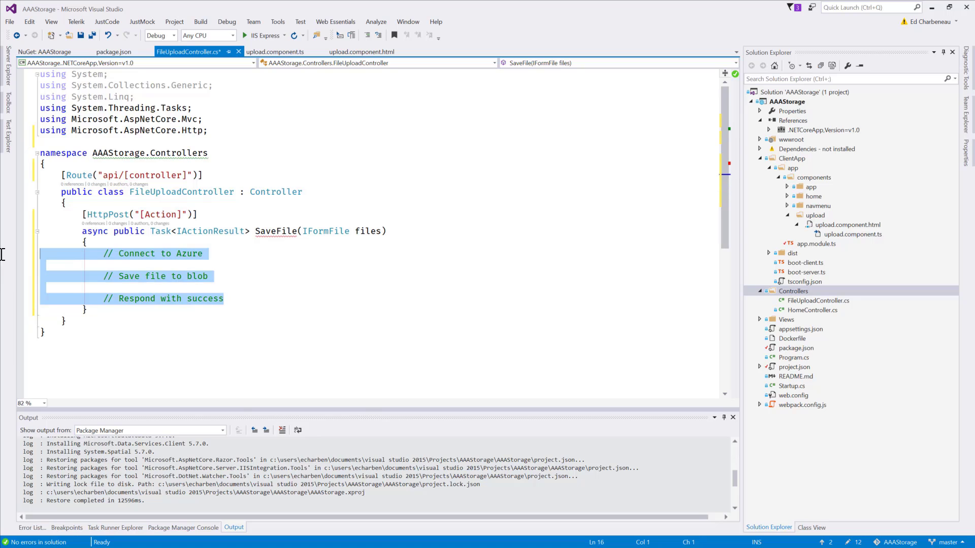
pyautogui.moveTo(322, 328)
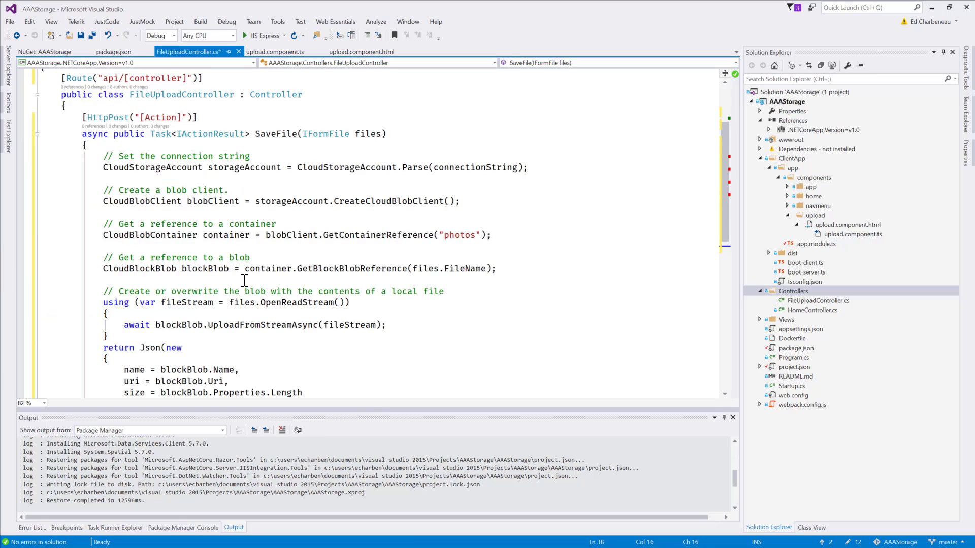
pyautogui.scroll(3)
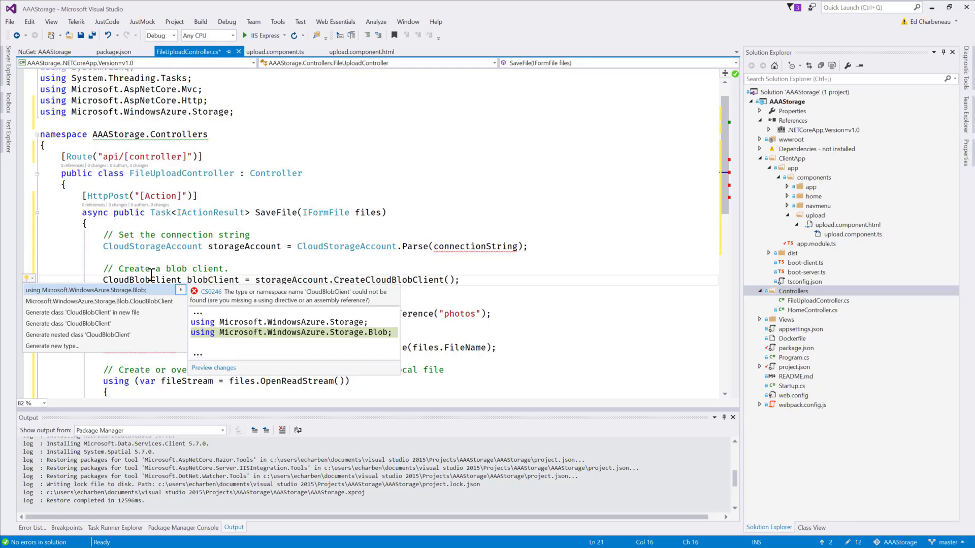
pyautogui.click(87, 289)
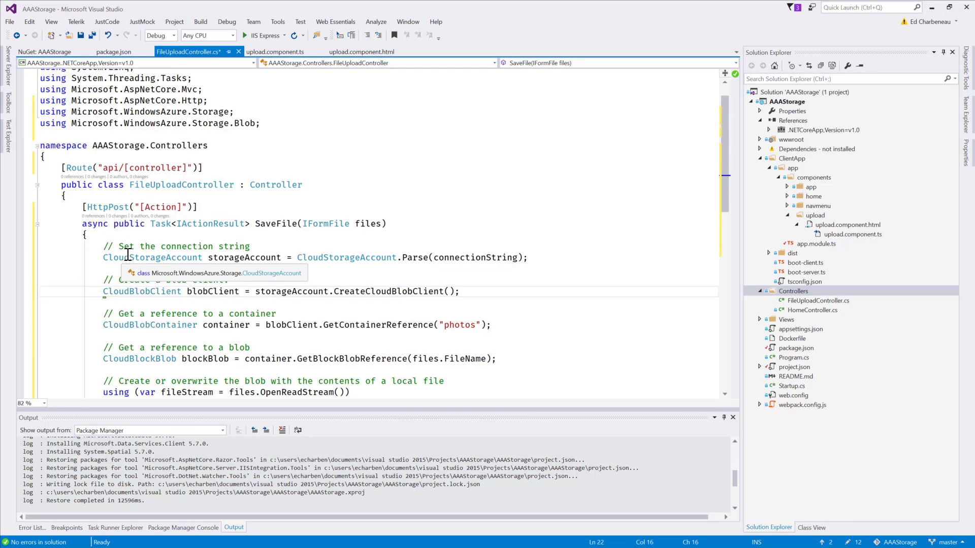
pyautogui.scroll(-3)
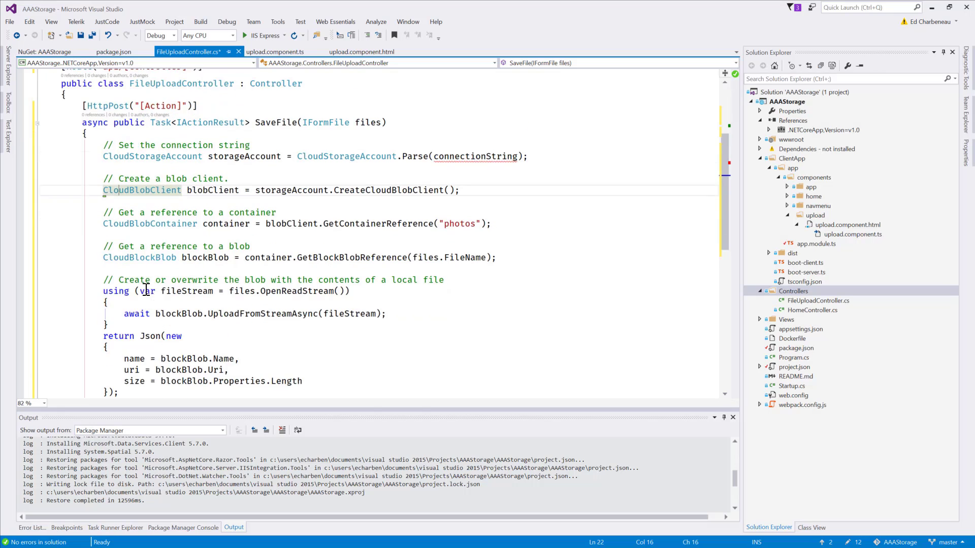
pyautogui.moveTo(159, 189)
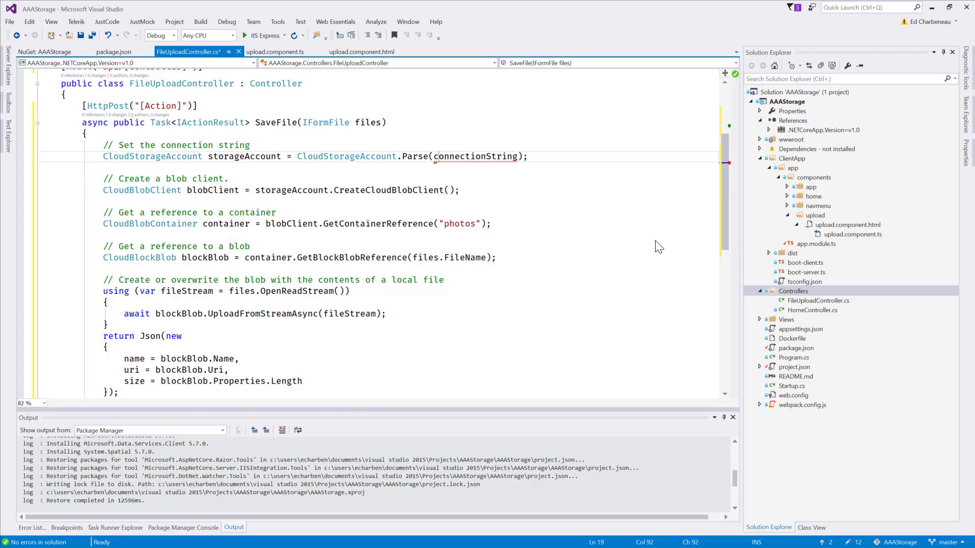
pyautogui.moveTo(280, 223)
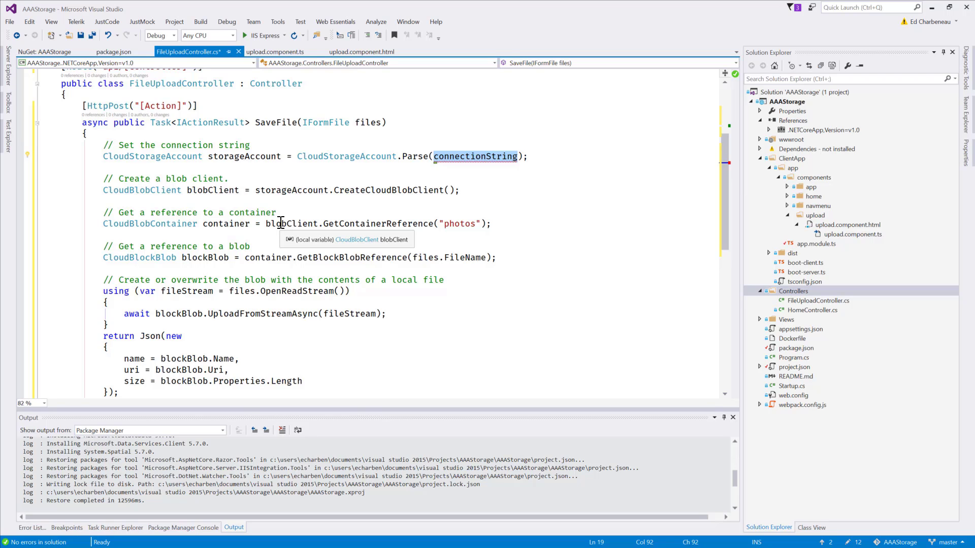
pyautogui.moveTo(233, 223)
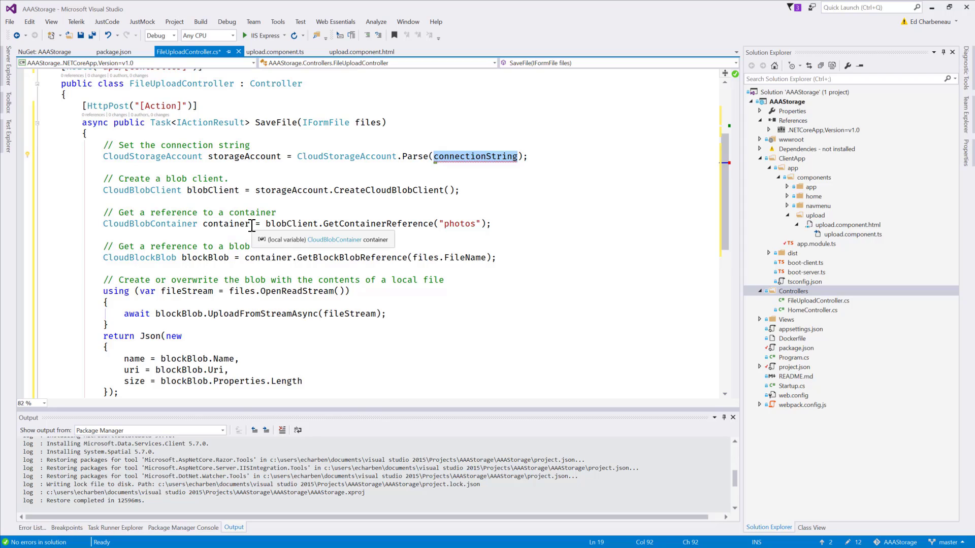
pyautogui.moveTo(128, 190)
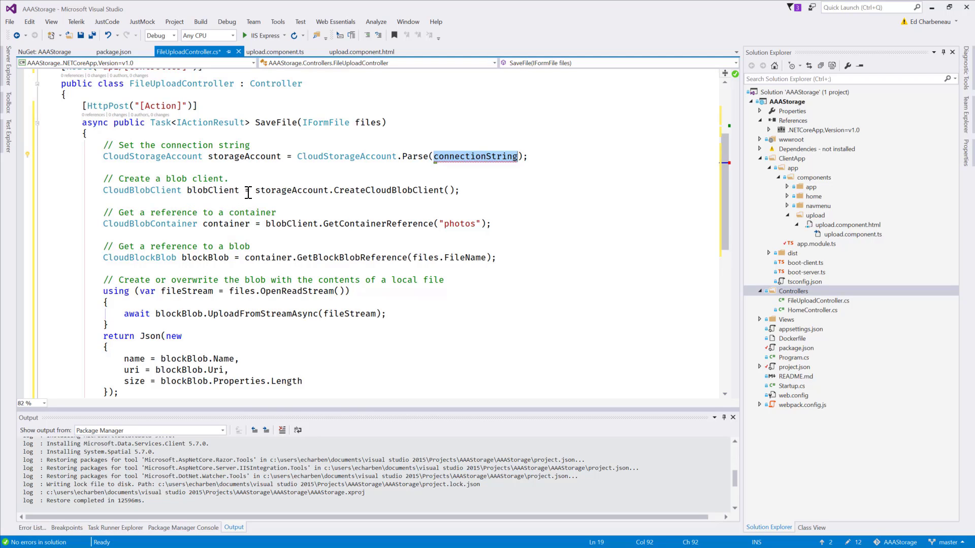
pyautogui.moveTo(201, 224)
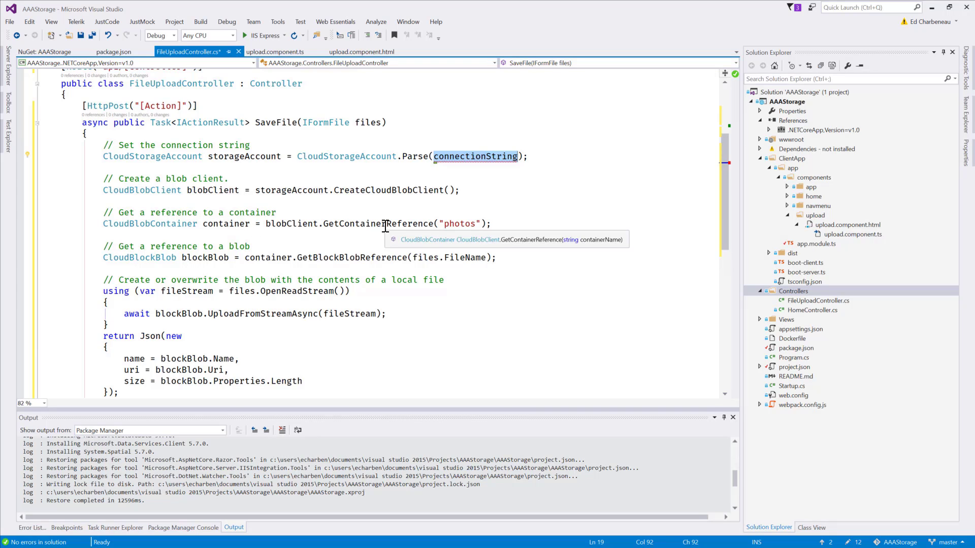
pyautogui.moveTo(325, 223)
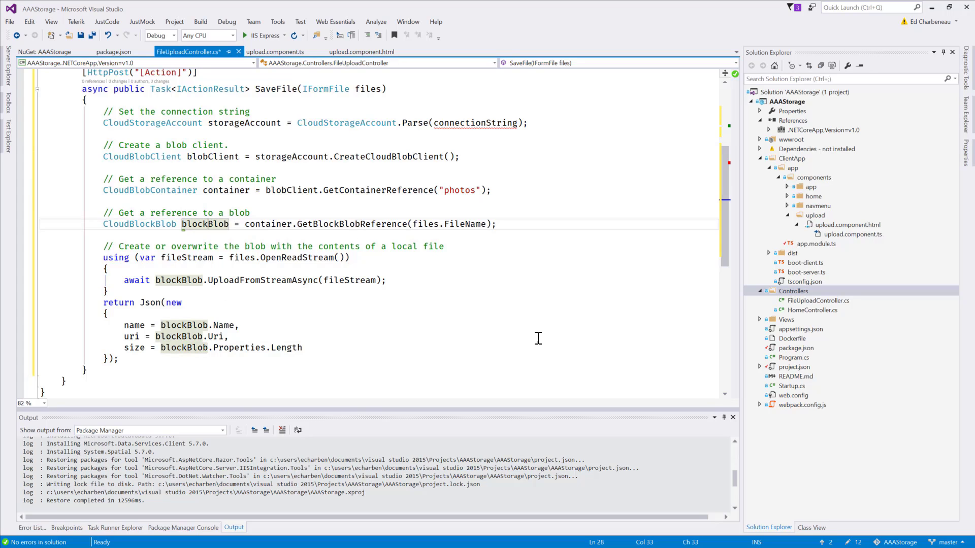
pyautogui.doubleClick(353, 223)
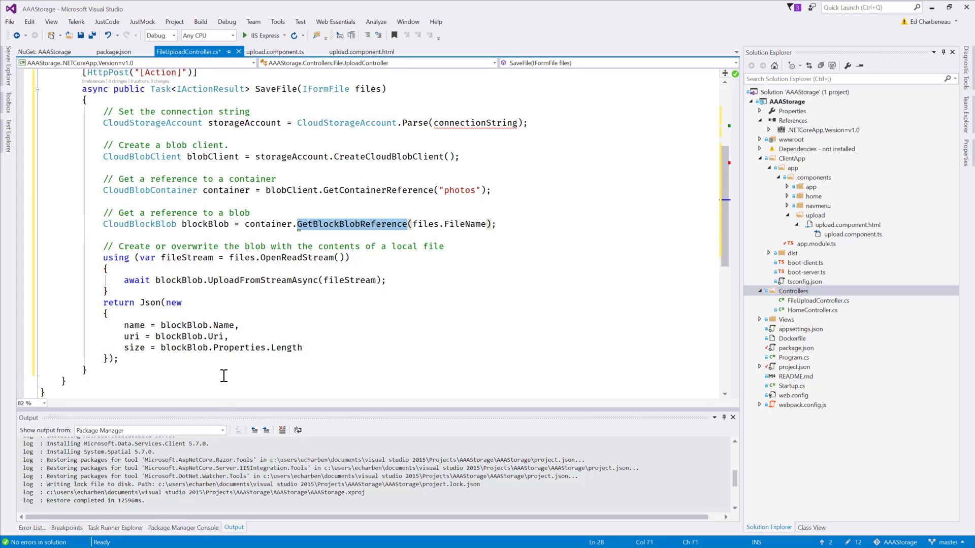
pyautogui.moveTo(162, 354)
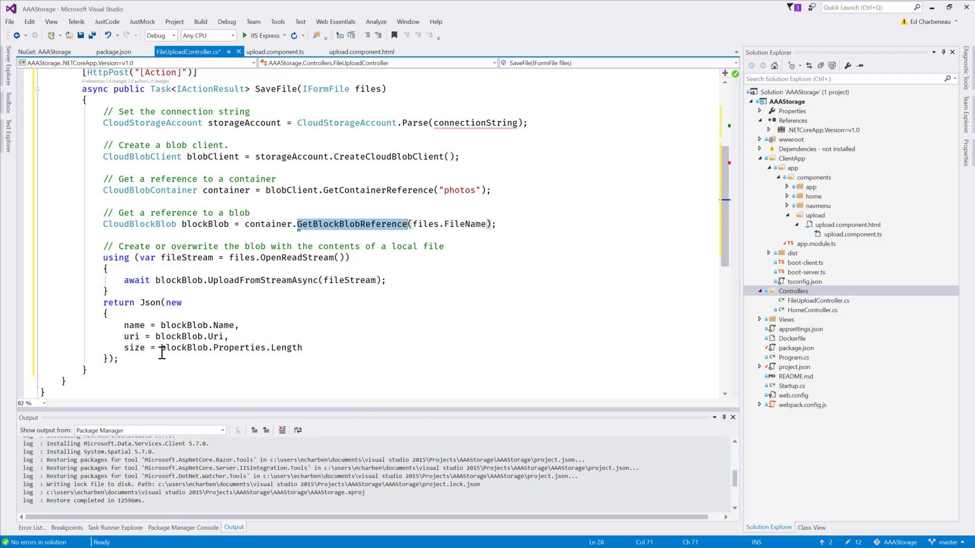
pyautogui.doubleClick(464, 223)
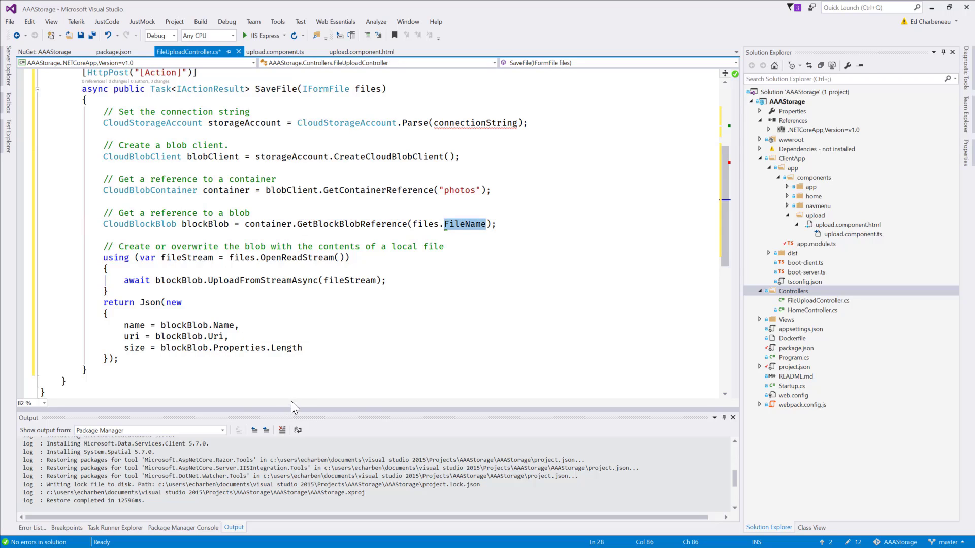
pyautogui.moveTo(271, 381)
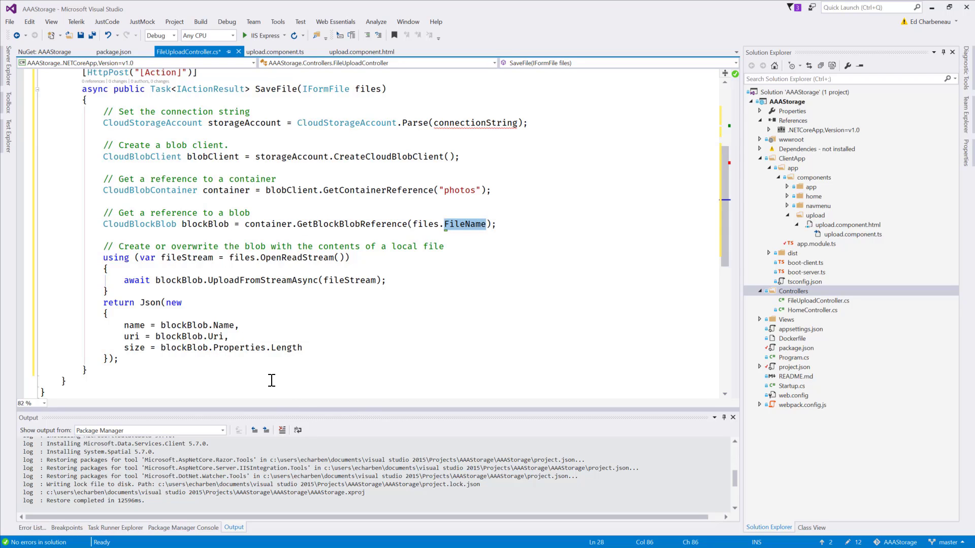
pyautogui.moveTo(367, 79)
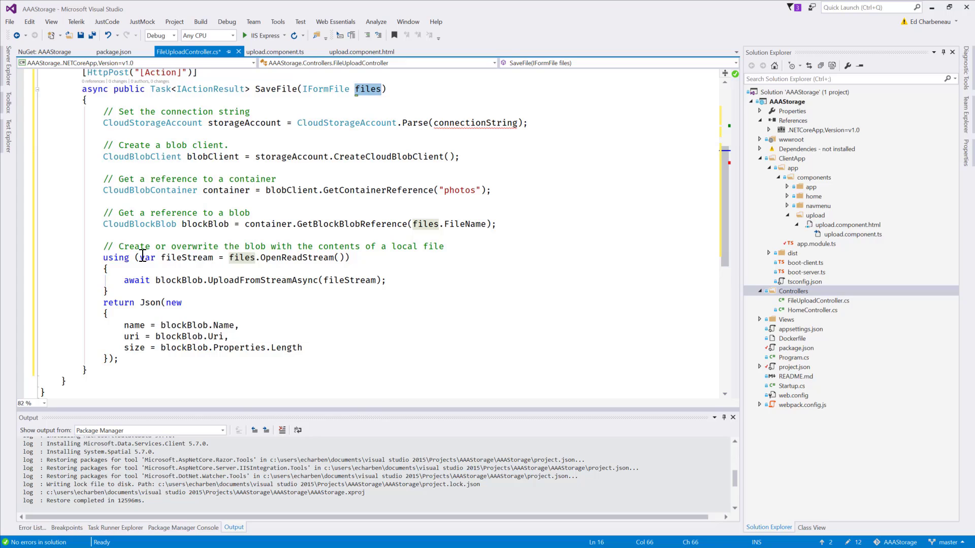
pyautogui.moveTo(215, 254)
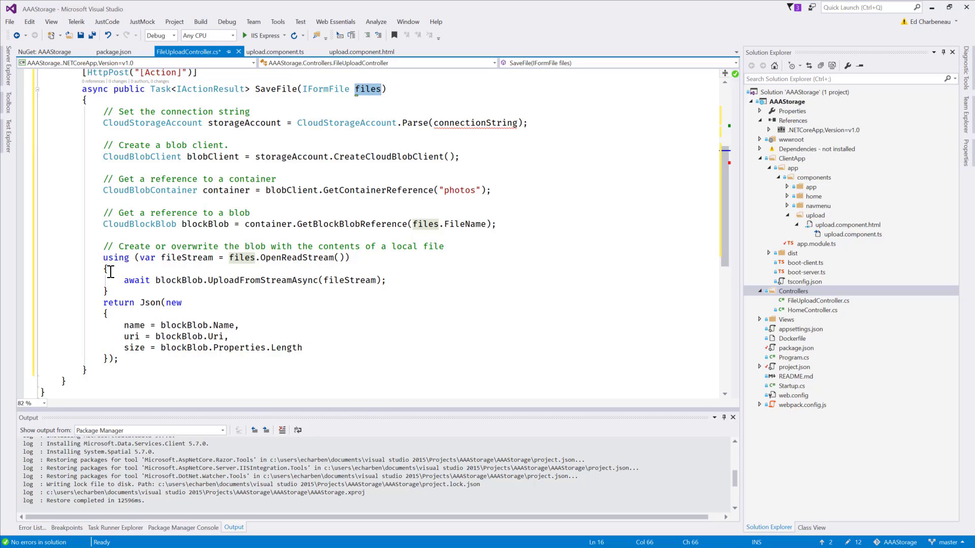
pyautogui.moveTo(135, 280)
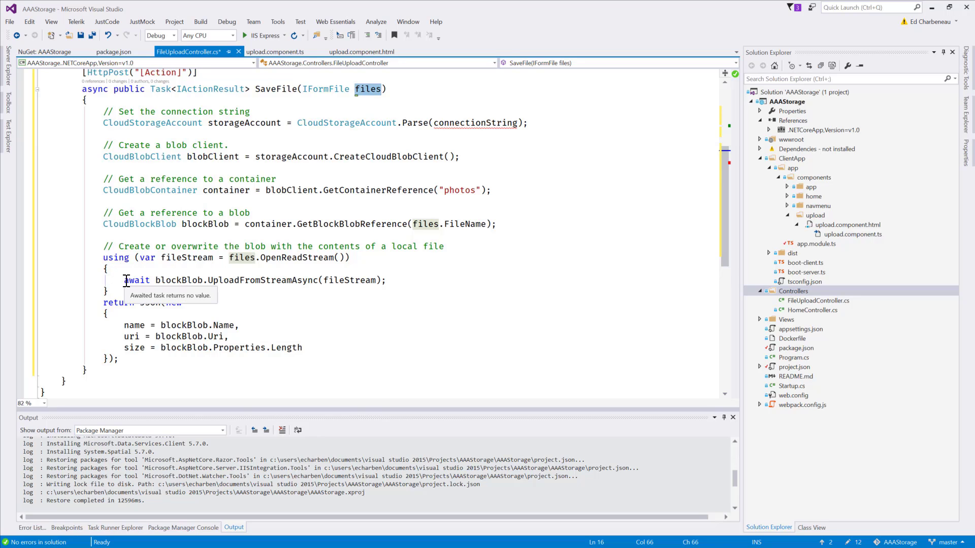
pyautogui.moveTo(193, 290)
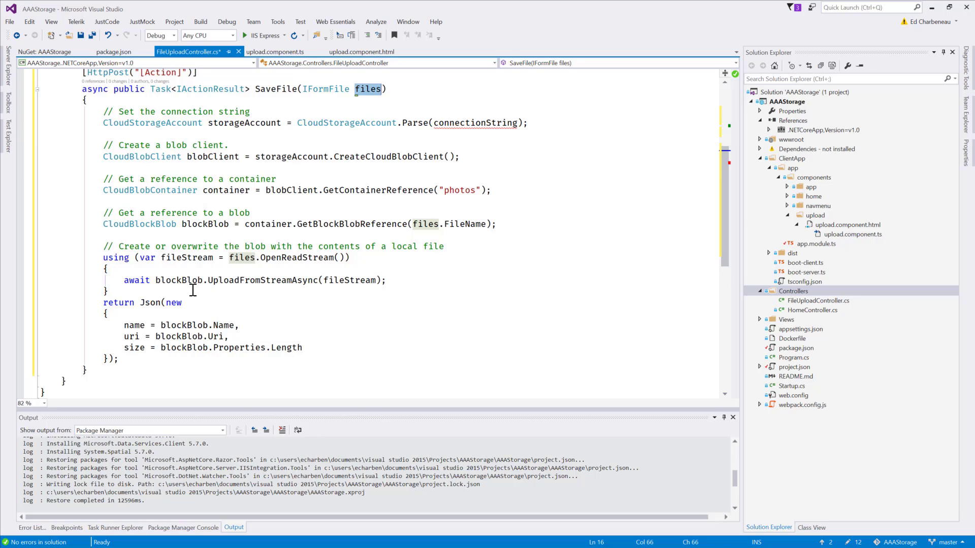
pyautogui.moveTo(246, 298)
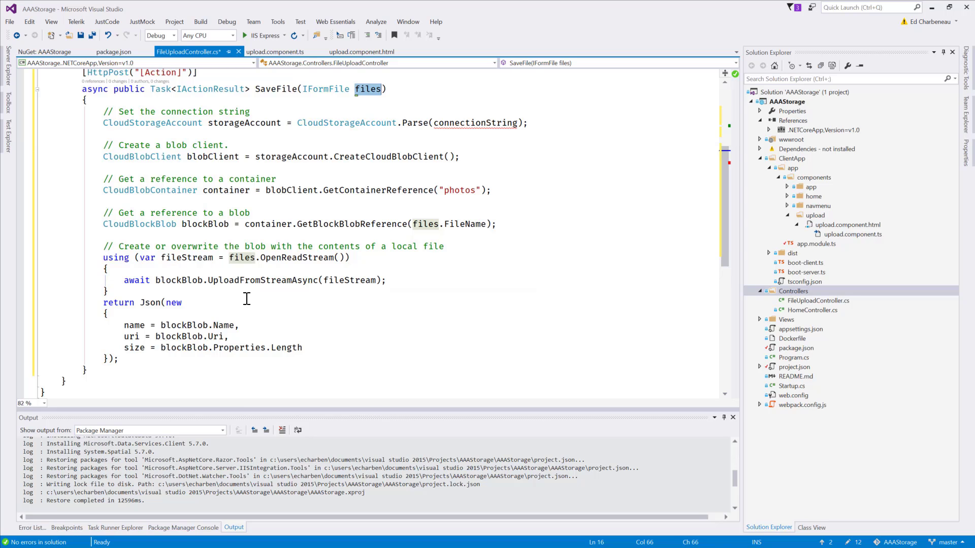
# Review SaveFile's Json(new { name, uri, size }) response and save FileUploadController.cs.
pyautogui.scroll(-3)
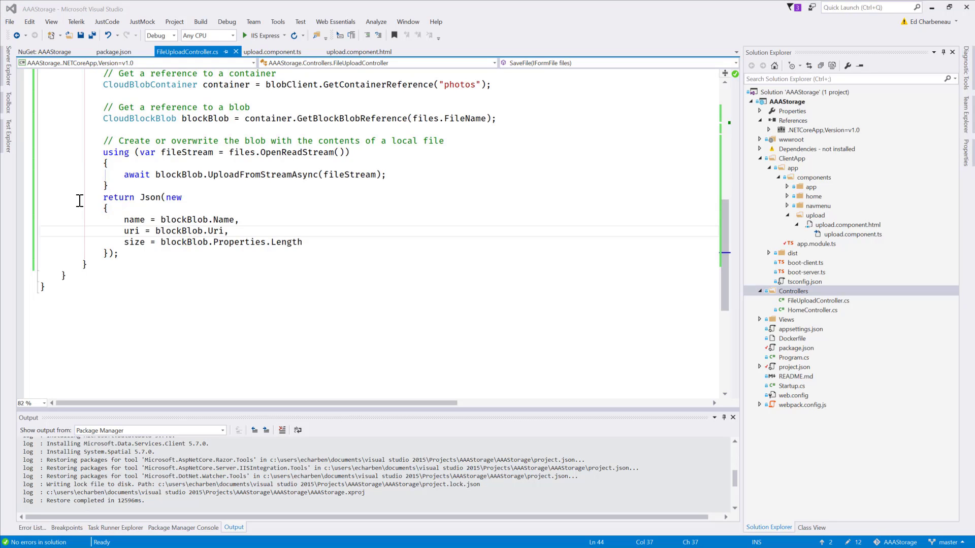
pyautogui.moveTo(149, 219)
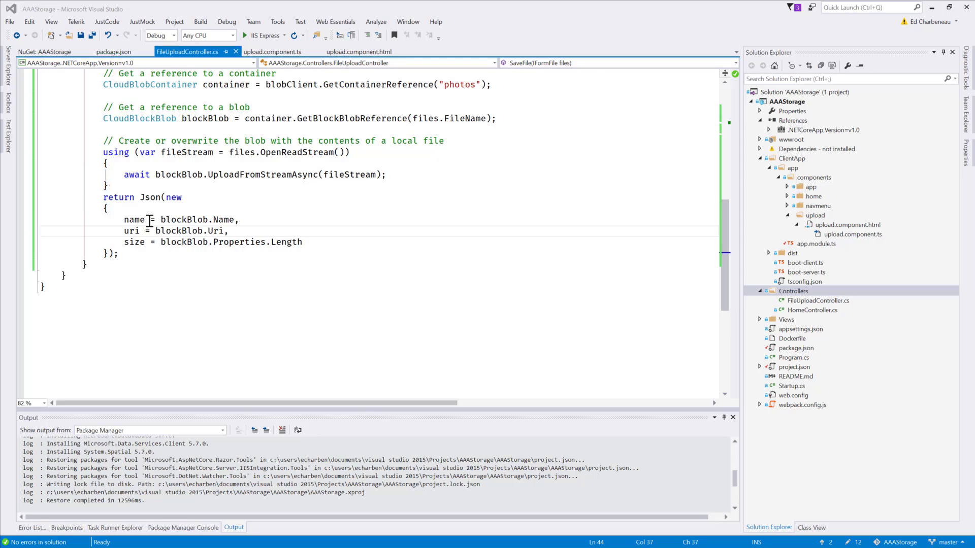
pyautogui.moveTo(247, 241)
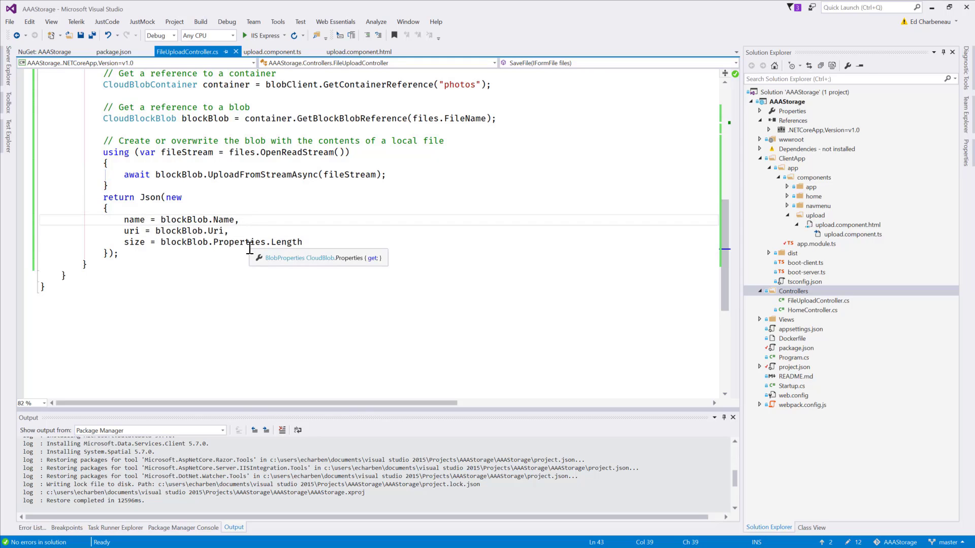
pyautogui.click(229, 230)
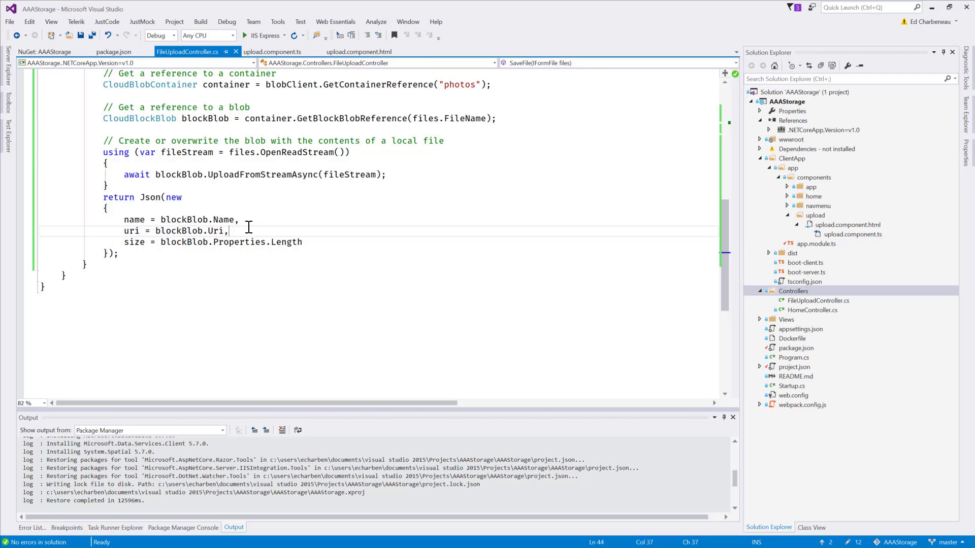
pyautogui.moveTo(310, 255)
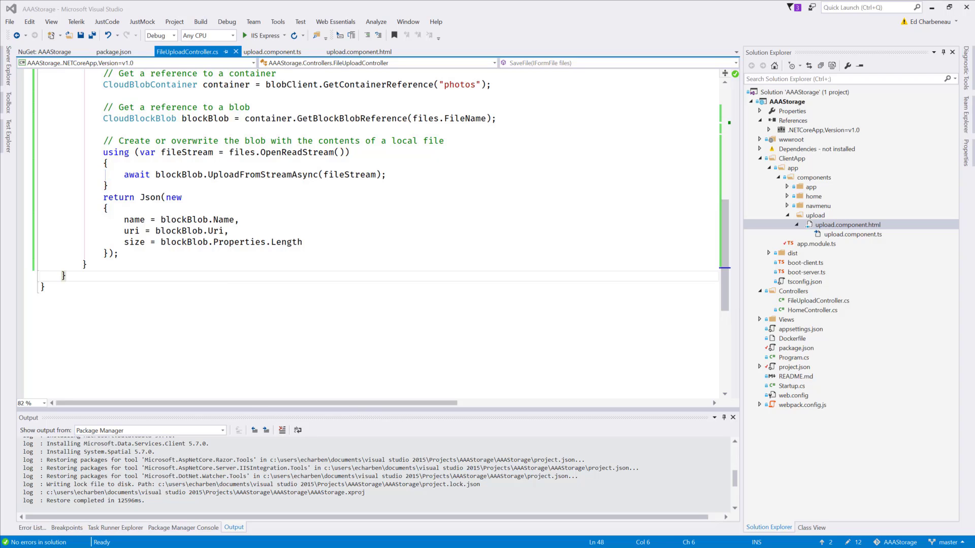
pyautogui.moveTo(775, 185)
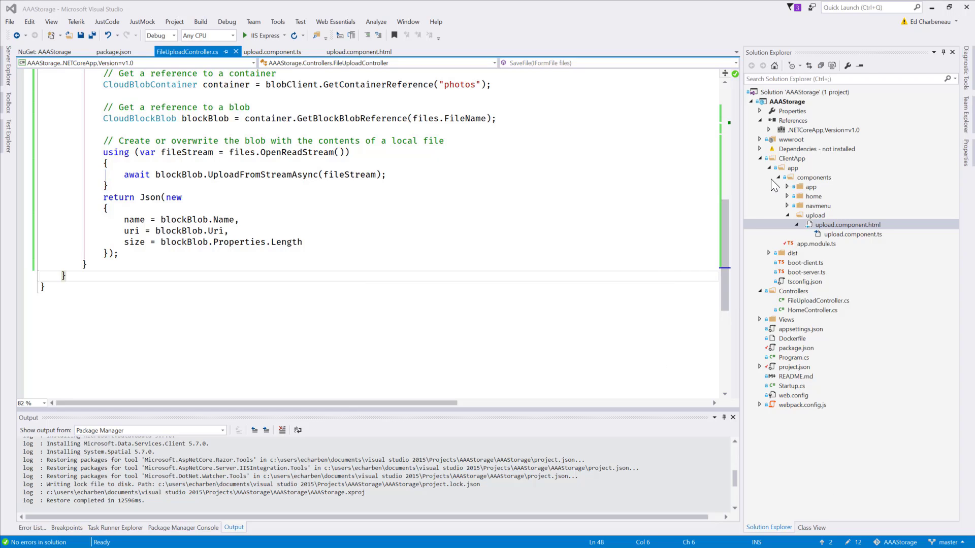
pyautogui.moveTo(807, 185)
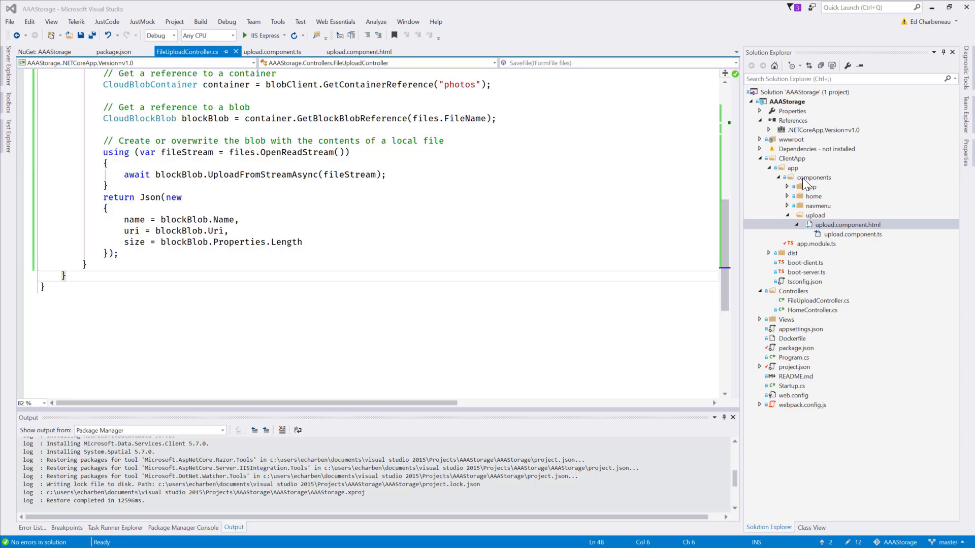
pyautogui.moveTo(825, 232)
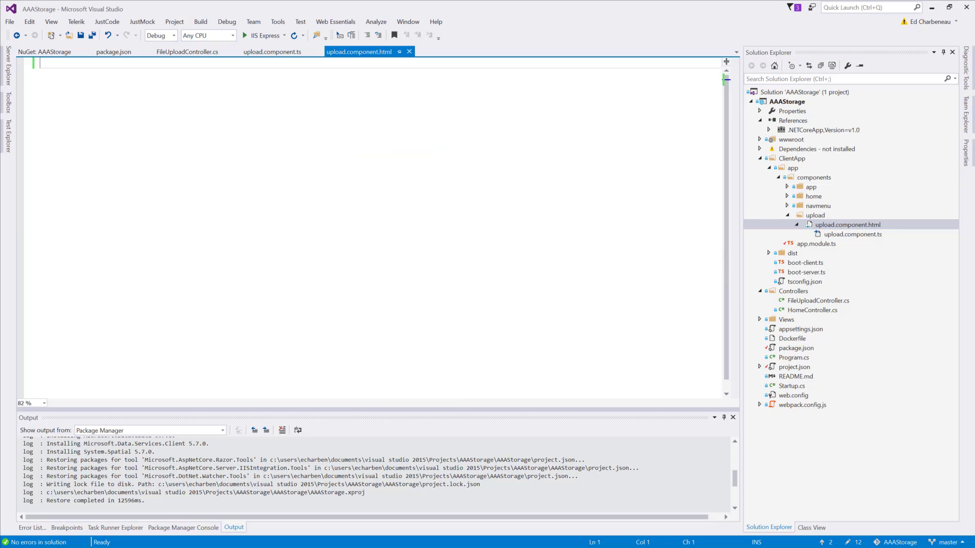
pyautogui.moveTo(697, 240)
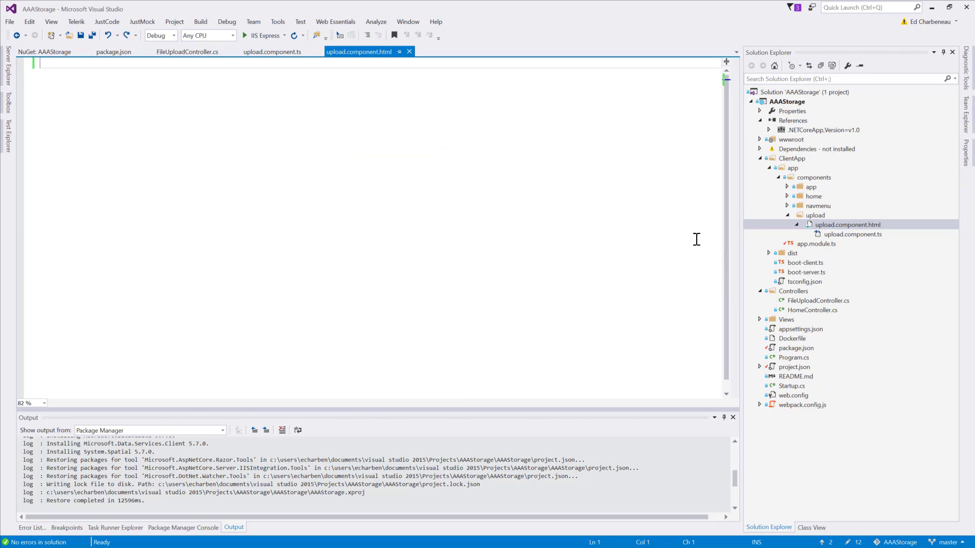
pyautogui.moveTo(453, 209)
pyautogui.write('<kendo-upload [saveUrl]="uploadSaveUrl" (success)="successEventHandler($event)"></kendo-upload>')
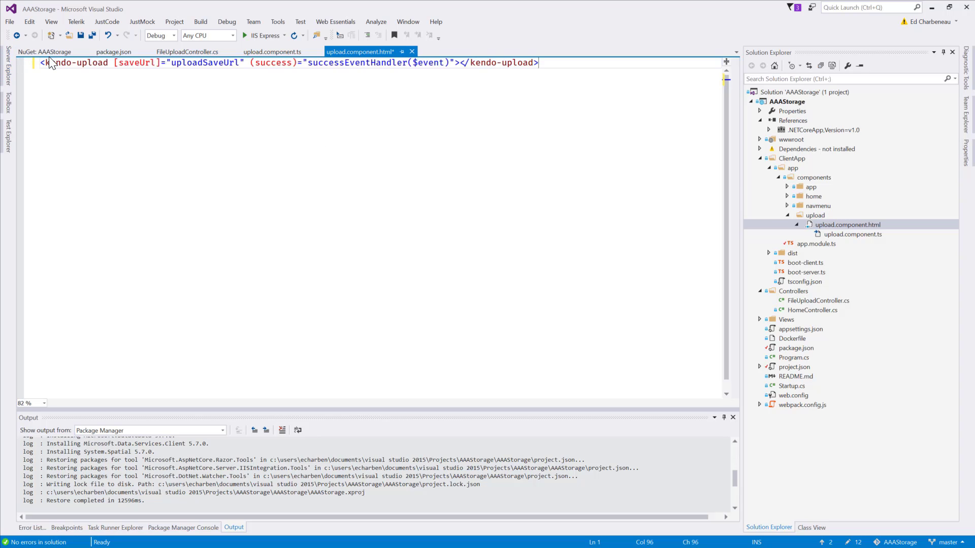
pyautogui.moveTo(50, 78)
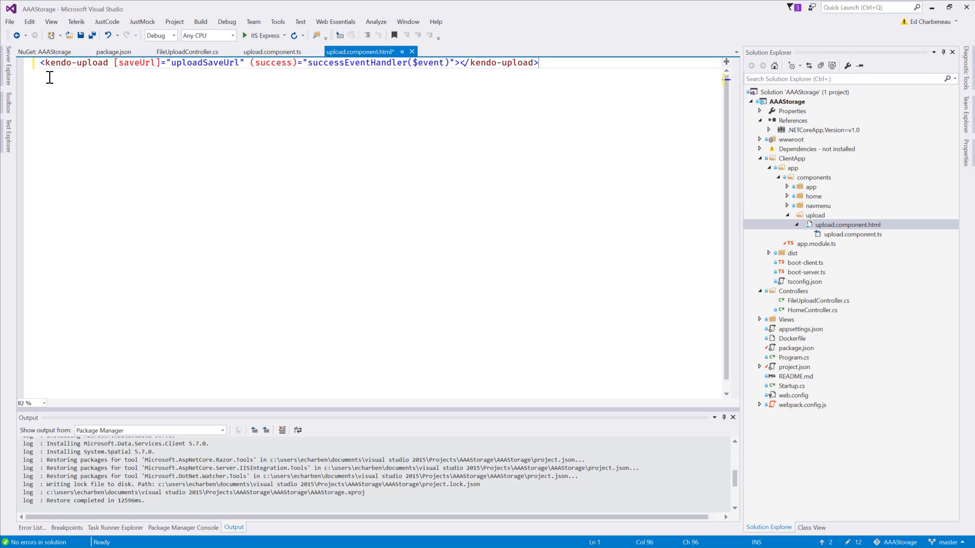
pyautogui.moveTo(137, 126)
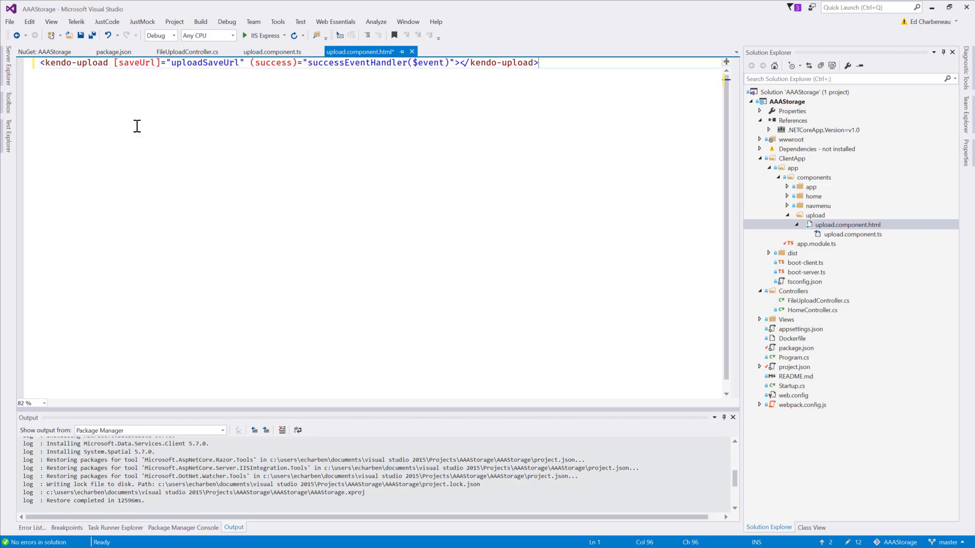
pyautogui.moveTo(137, 65)
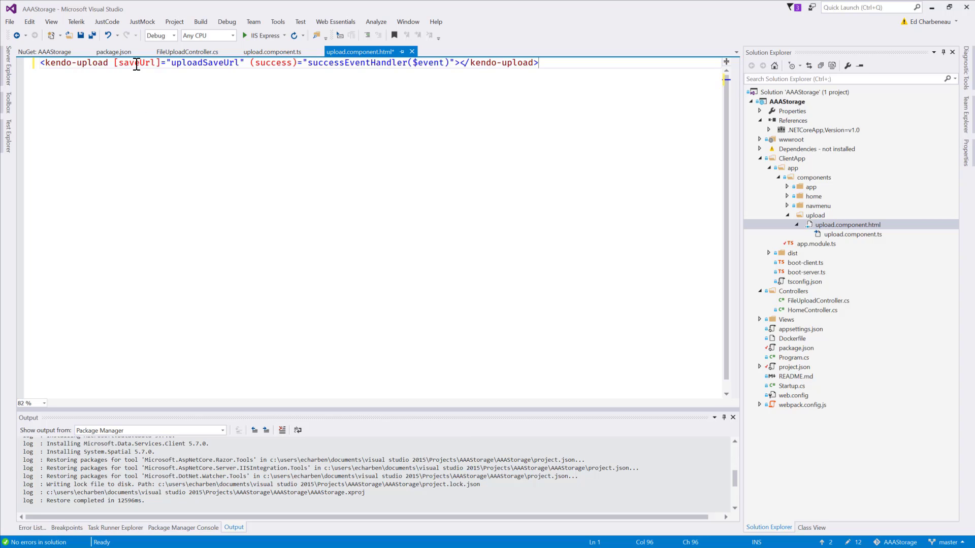
pyautogui.moveTo(186, 68)
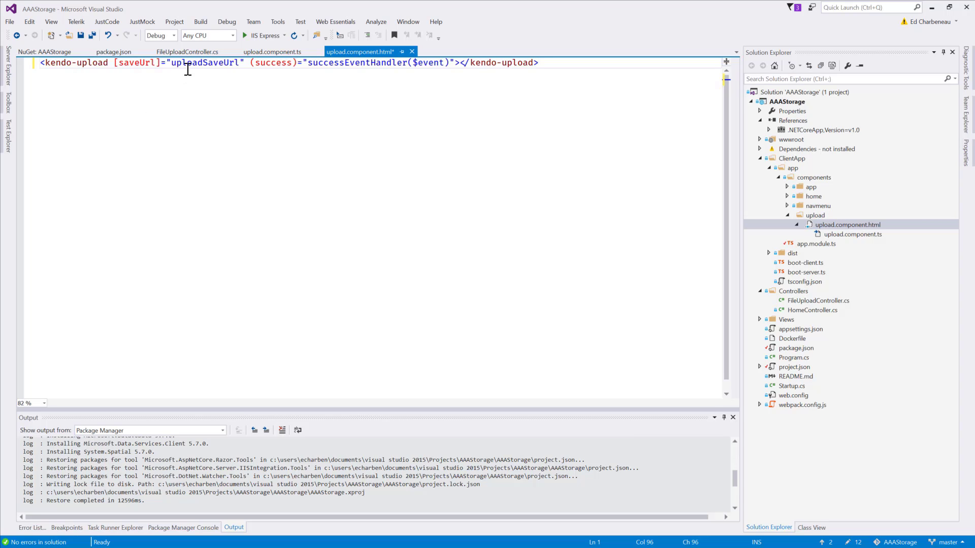
pyautogui.moveTo(586, 208)
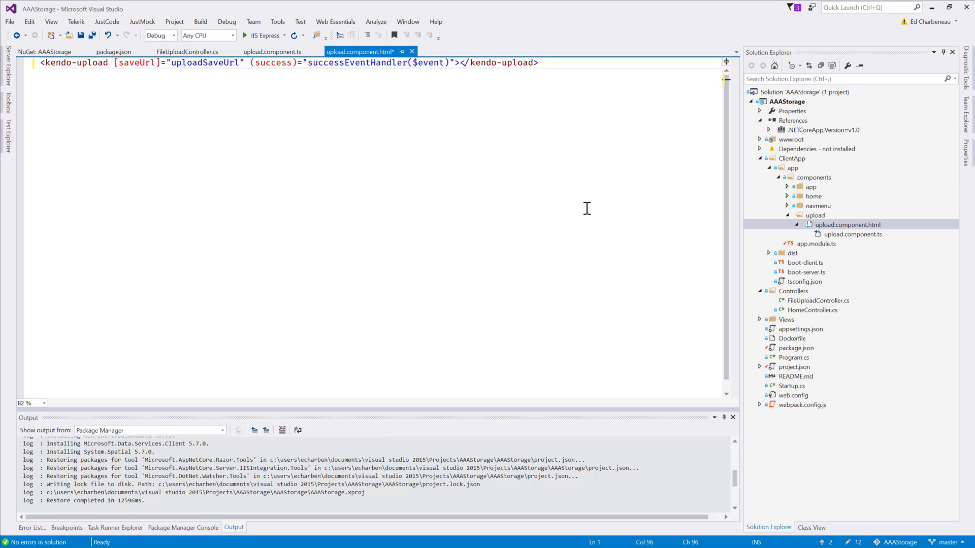
pyautogui.moveTo(863, 245)
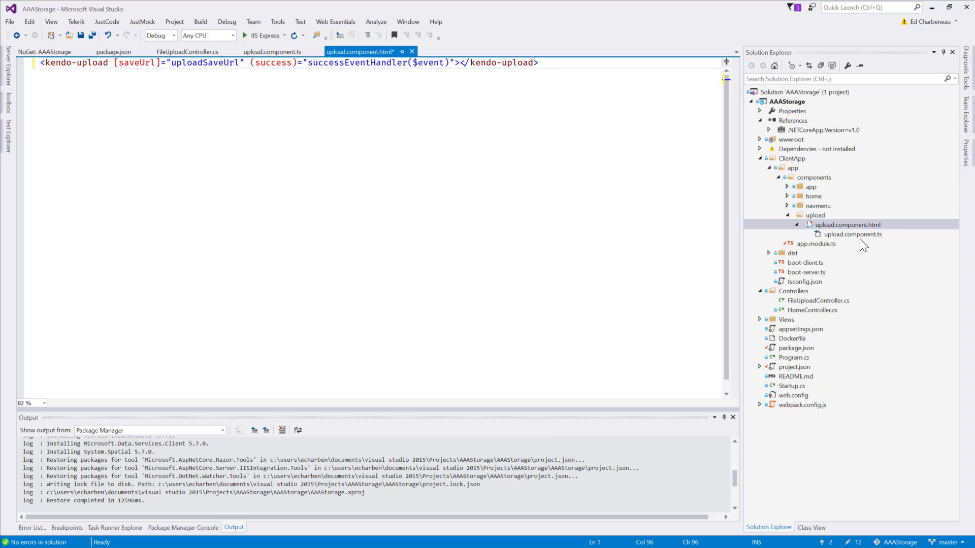
pyautogui.moveTo(132, 123)
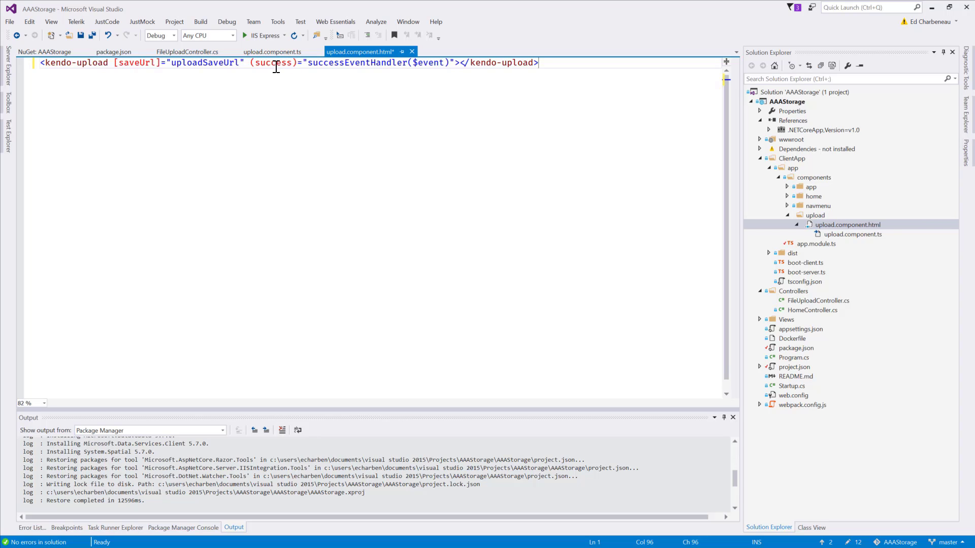
pyautogui.moveTo(355, 188)
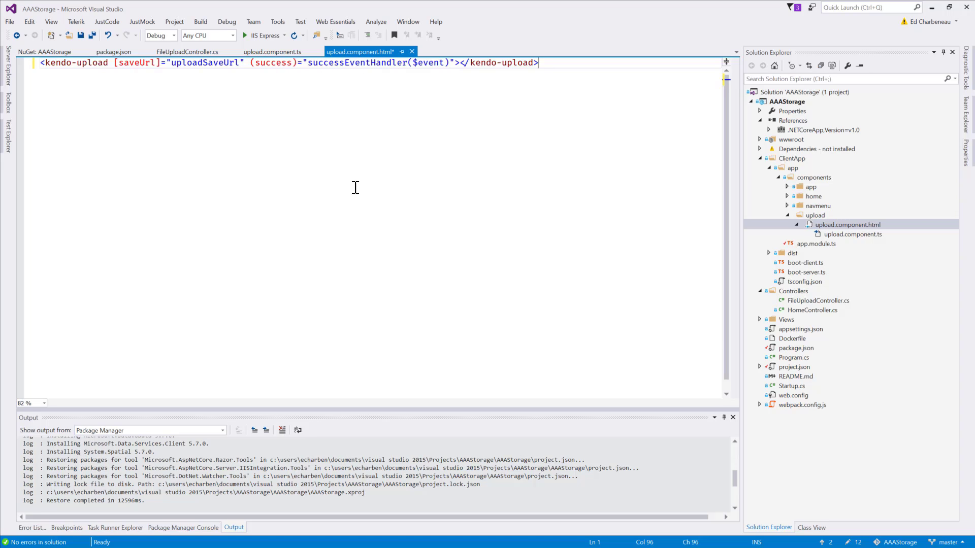
pyautogui.moveTo(354, 188)
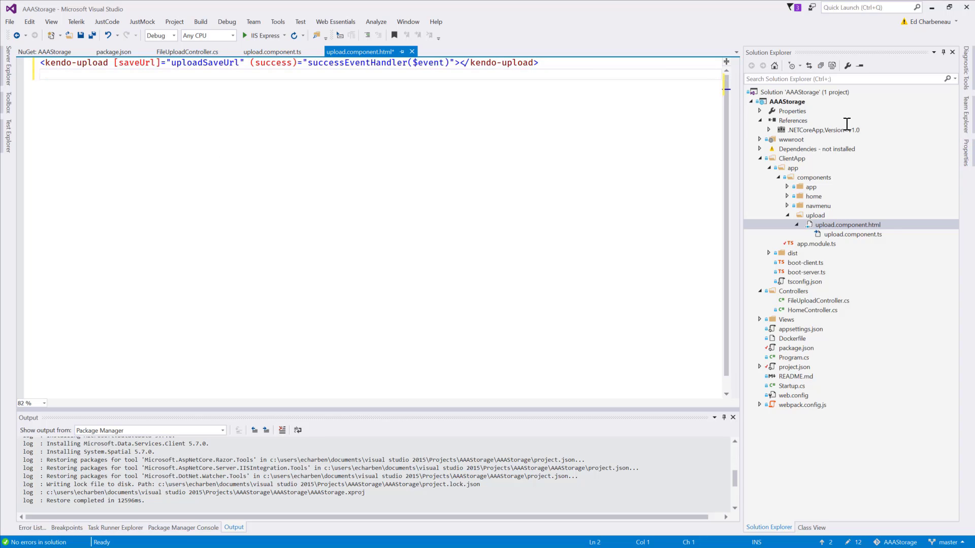
# Add <img *ngIf="userPic" src="{{ userPic }}" /> below kendo-upload and save the template.
pyautogui.write('<img *ngIf="userPic" src="{{ userPic }}" />')
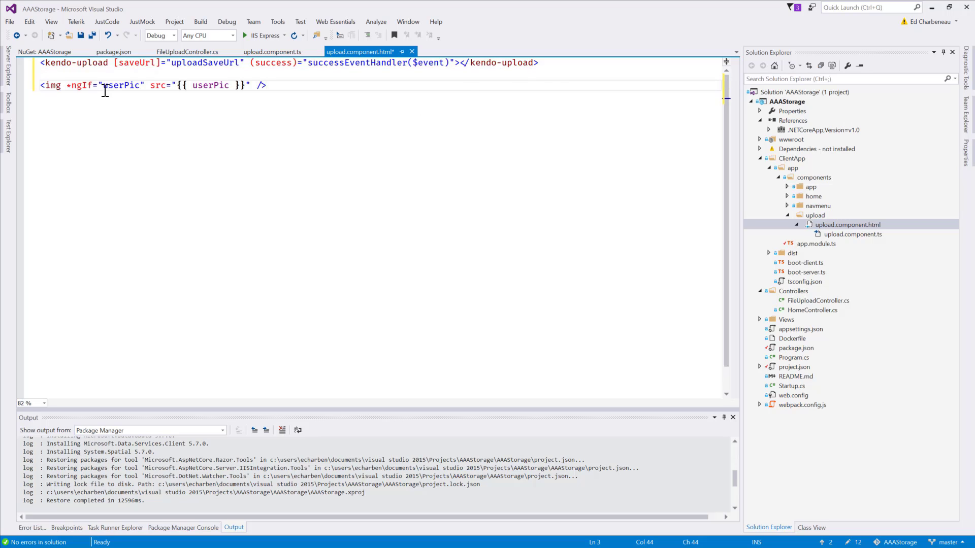
pyautogui.moveTo(130, 87)
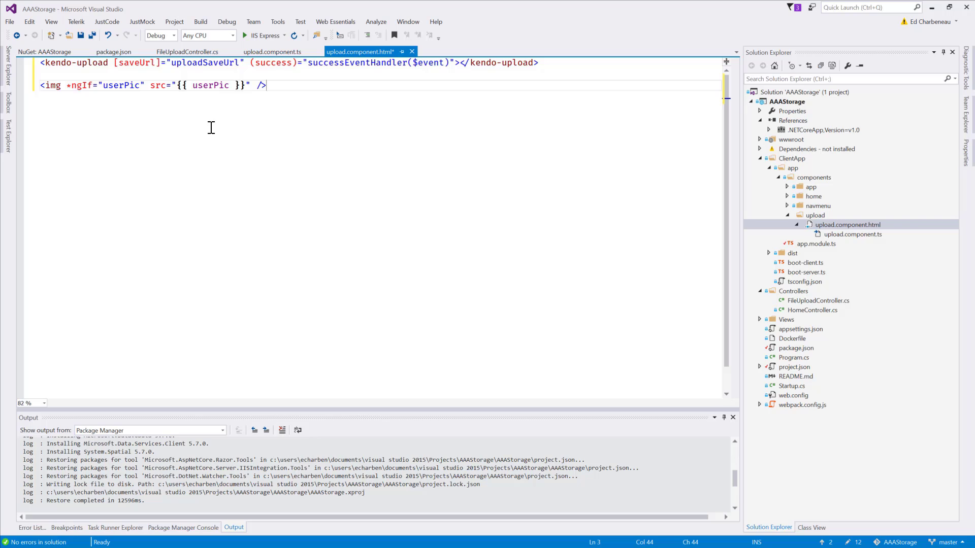
pyautogui.moveTo(191, 138)
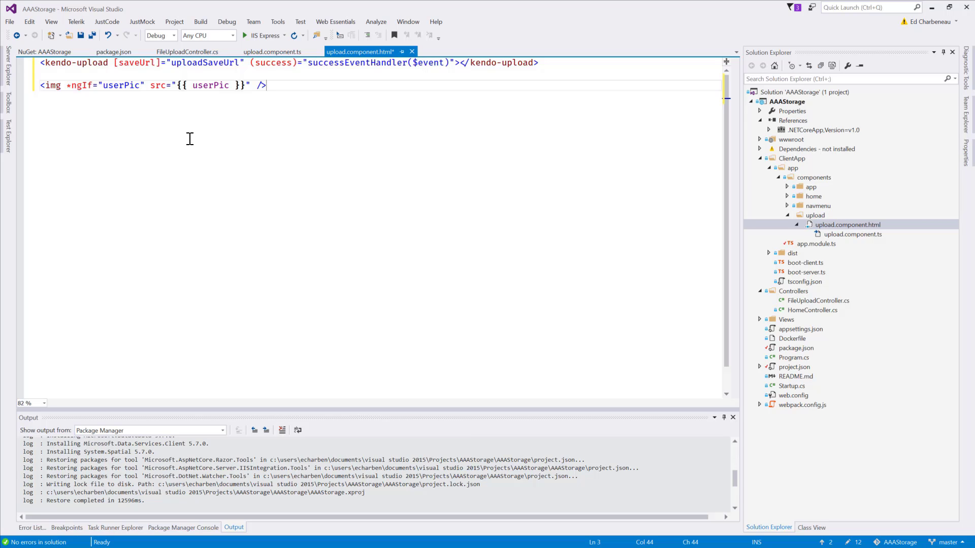
pyautogui.press('ctrl+s')
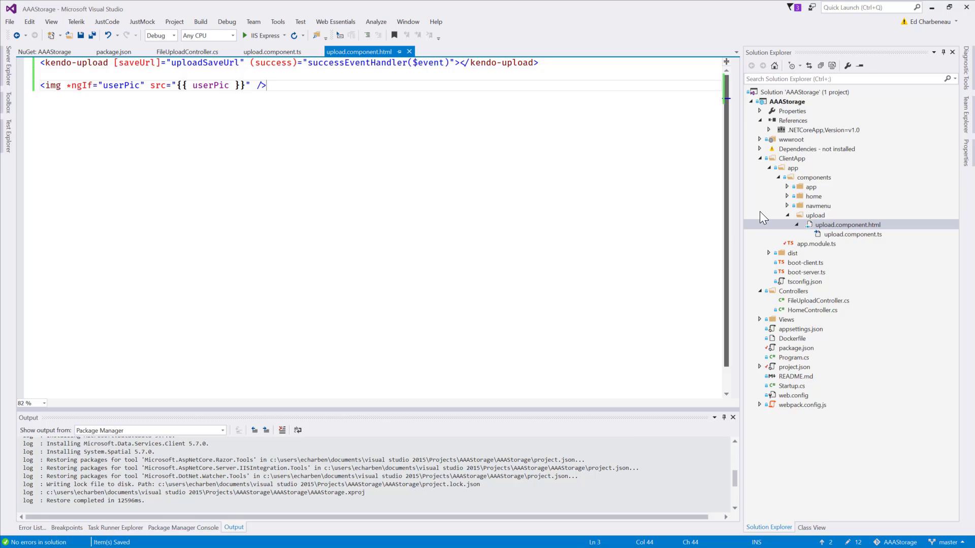
pyautogui.moveTo(847, 240)
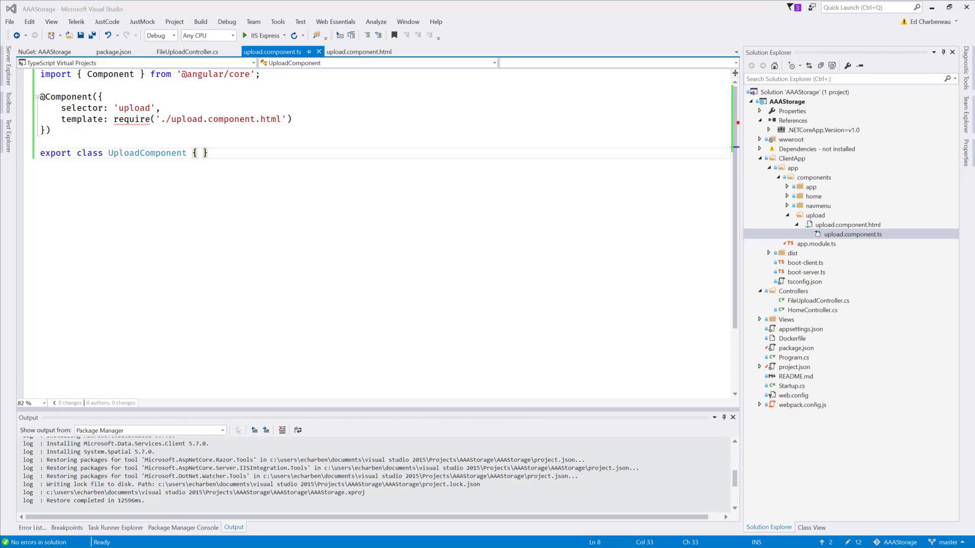
pyautogui.moveTo(769, 312)
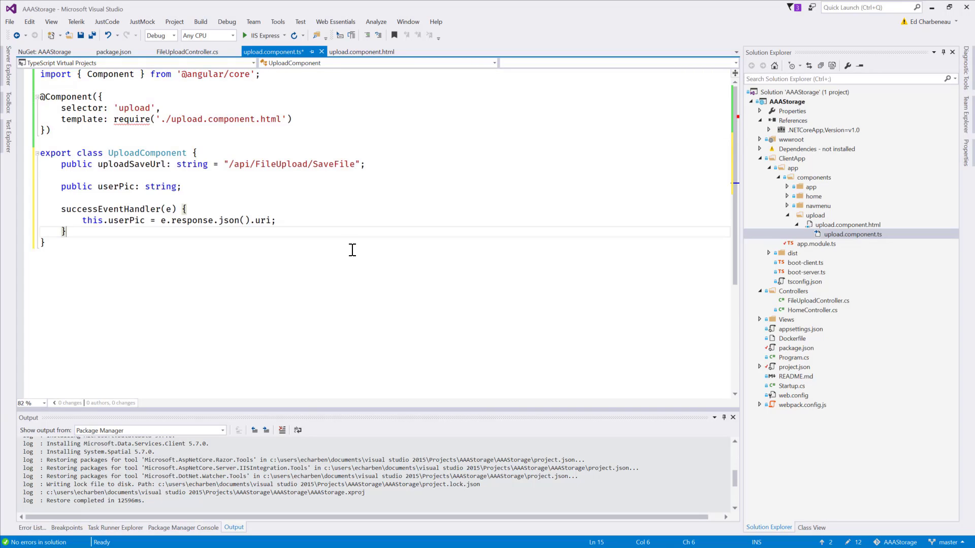
# Check uploadSaveUrl /api/FileUpload/SaveFile and the userPic binding between upload.component.ts and its template.
pyautogui.click(228, 165)
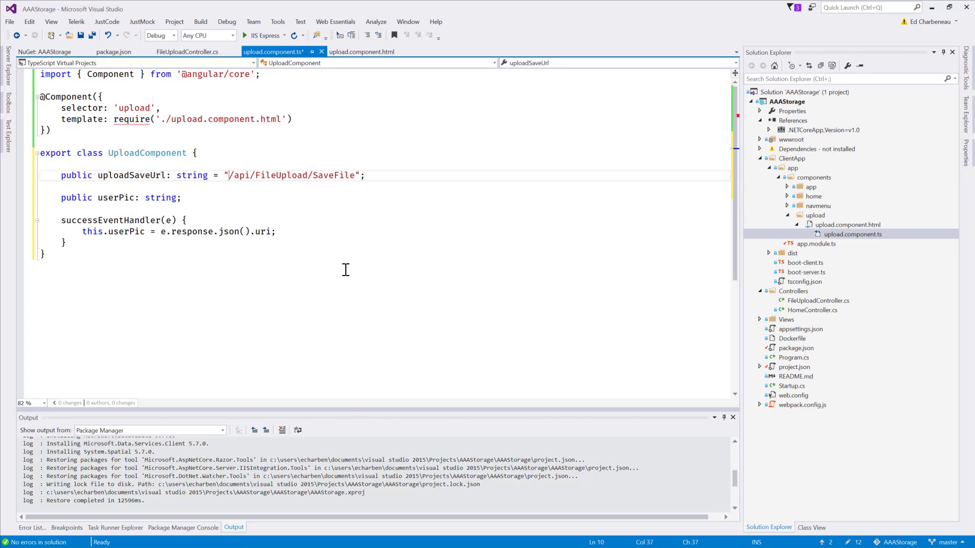
pyautogui.doubleClick(292, 174)
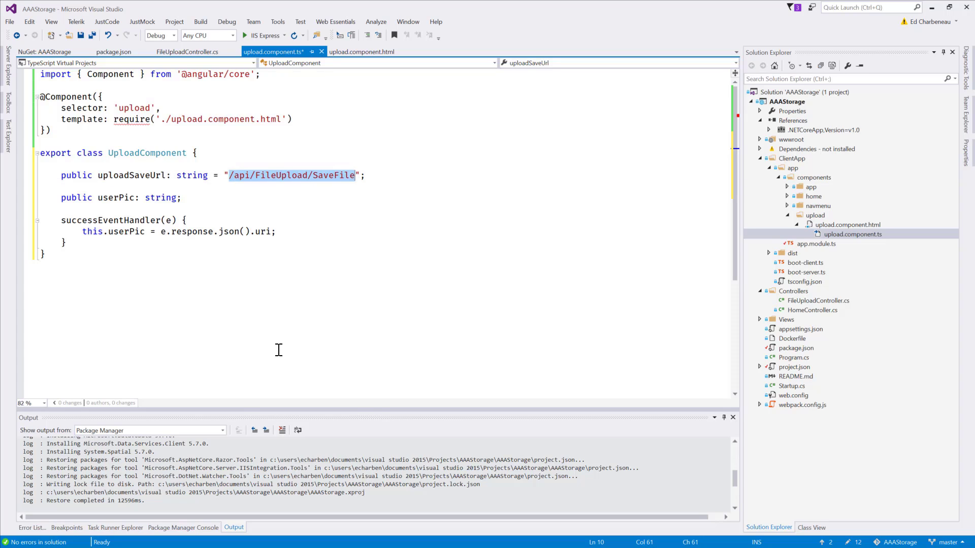
pyautogui.moveTo(120, 265)
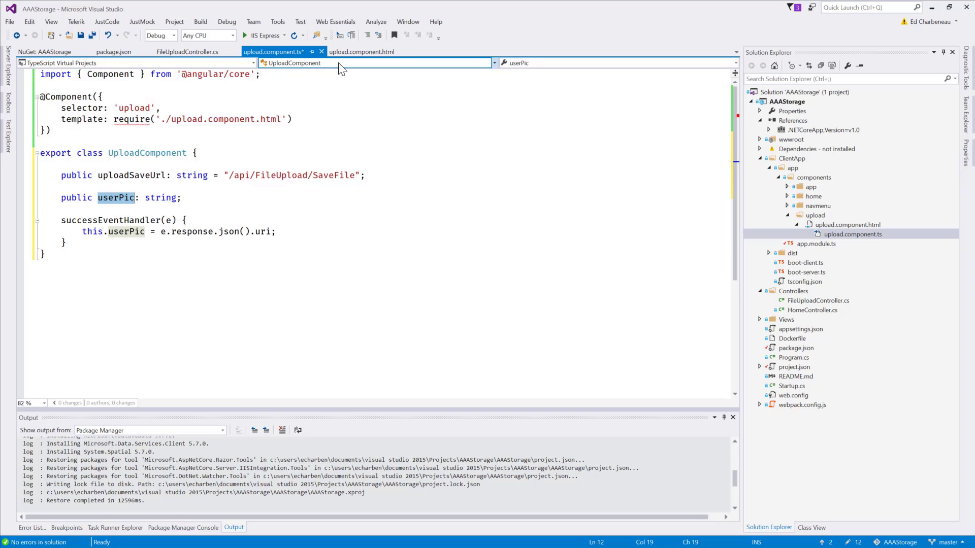
pyautogui.click(362, 51)
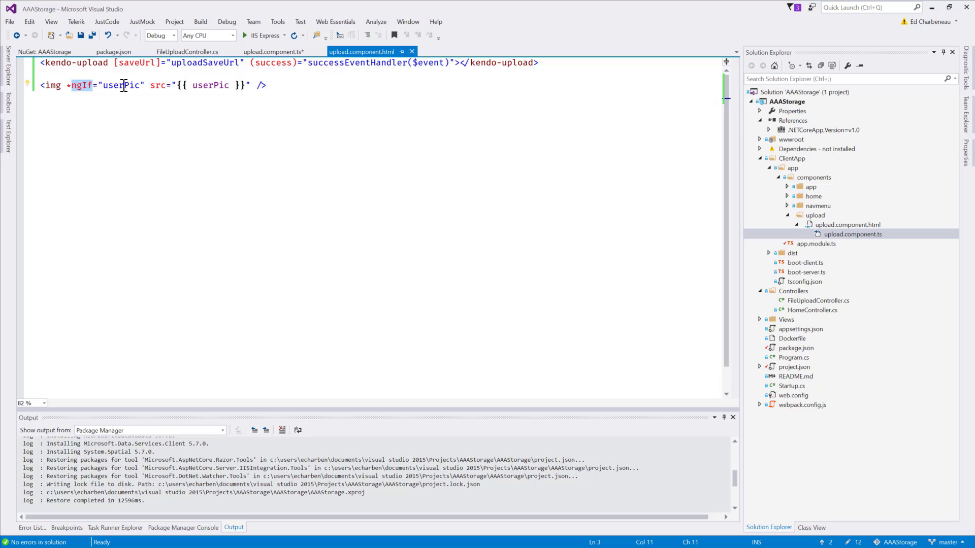
pyautogui.moveTo(284, 70)
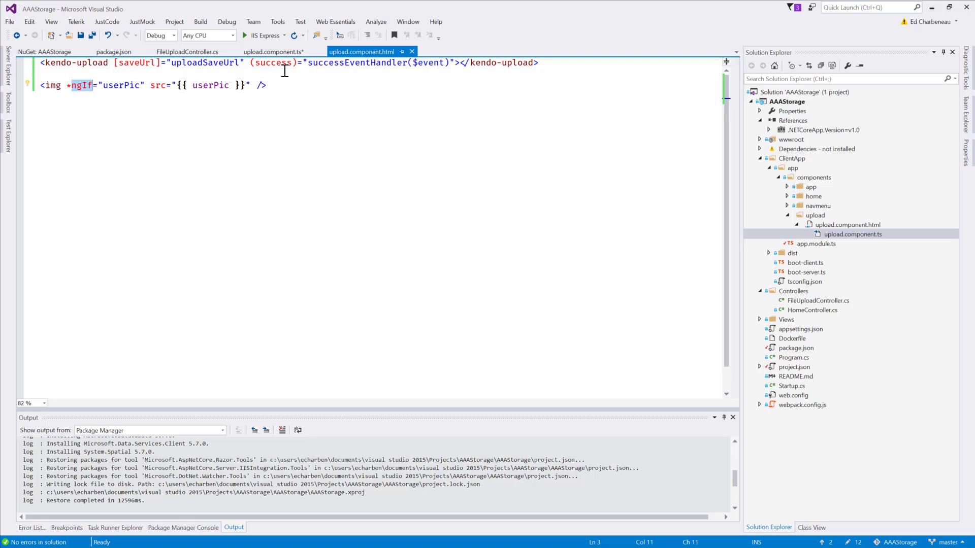
pyautogui.click(273, 52)
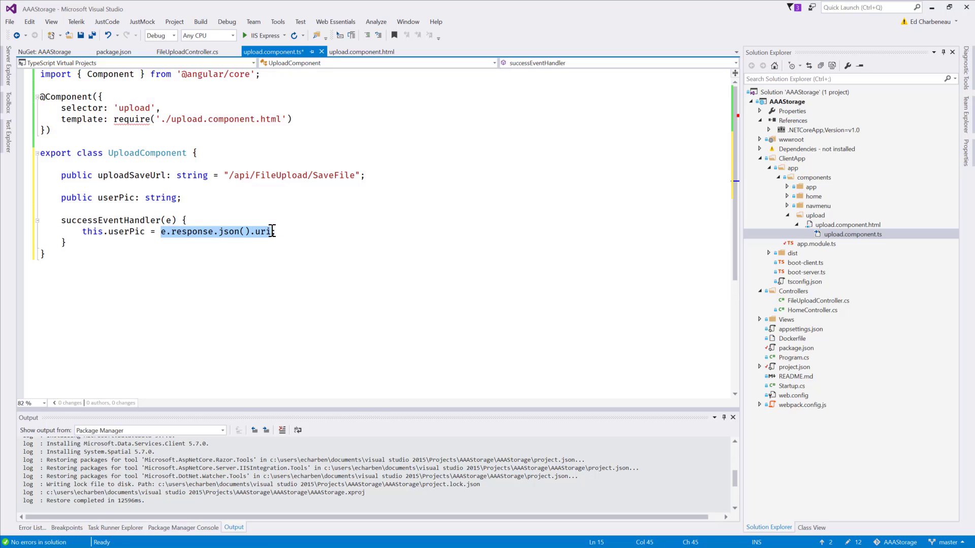
pyautogui.moveTo(230, 240)
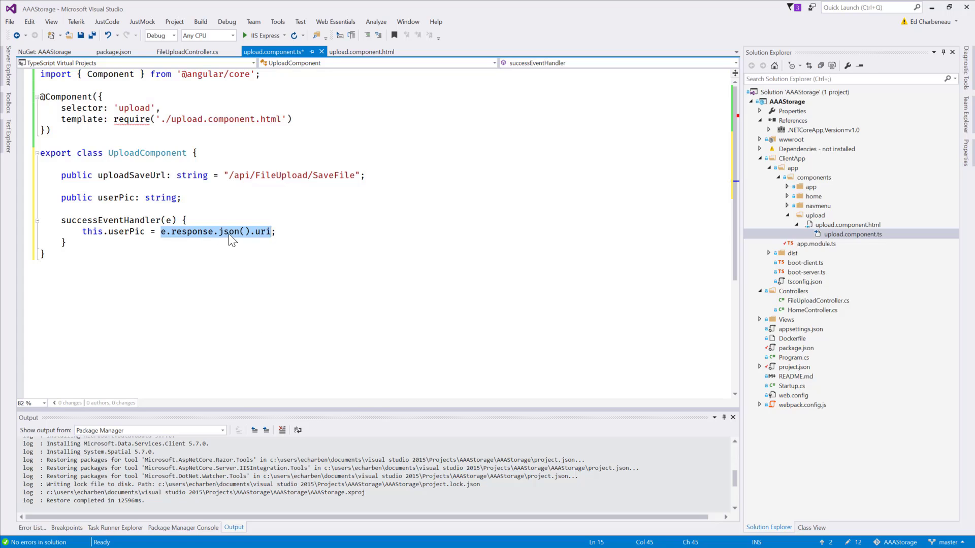
pyautogui.moveTo(261, 231)
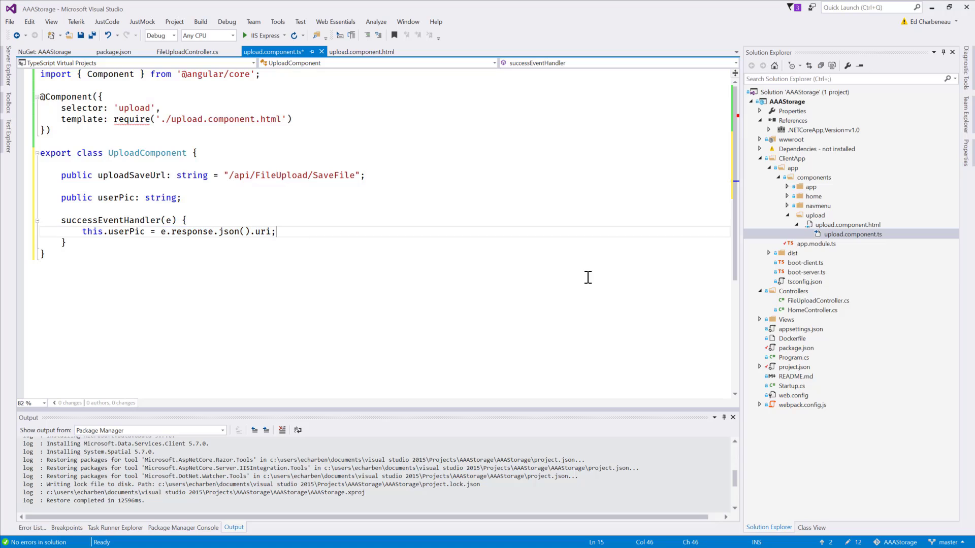
# Confirm the controller returns a uri field, save upload.component.ts and launch via IIS Express.
pyautogui.click(187, 52)
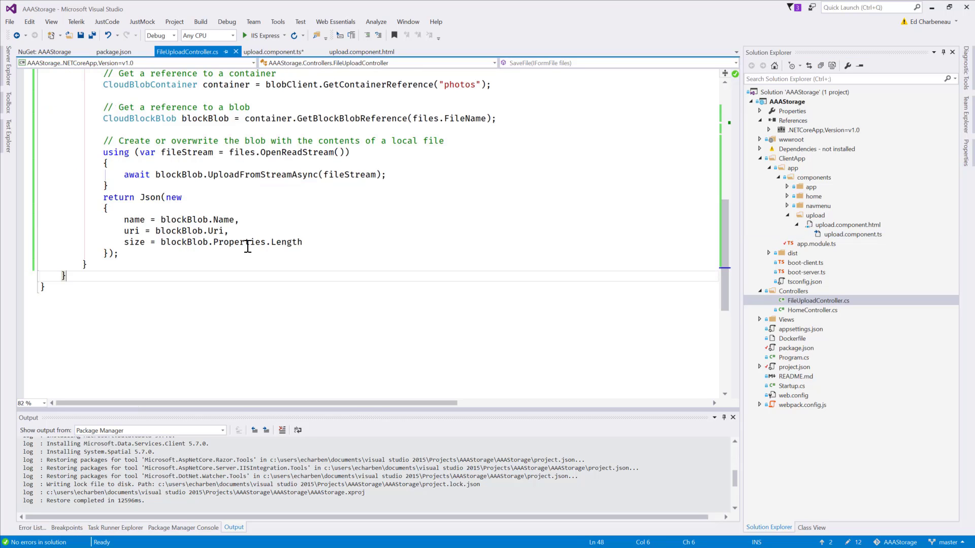
pyautogui.moveTo(214, 234)
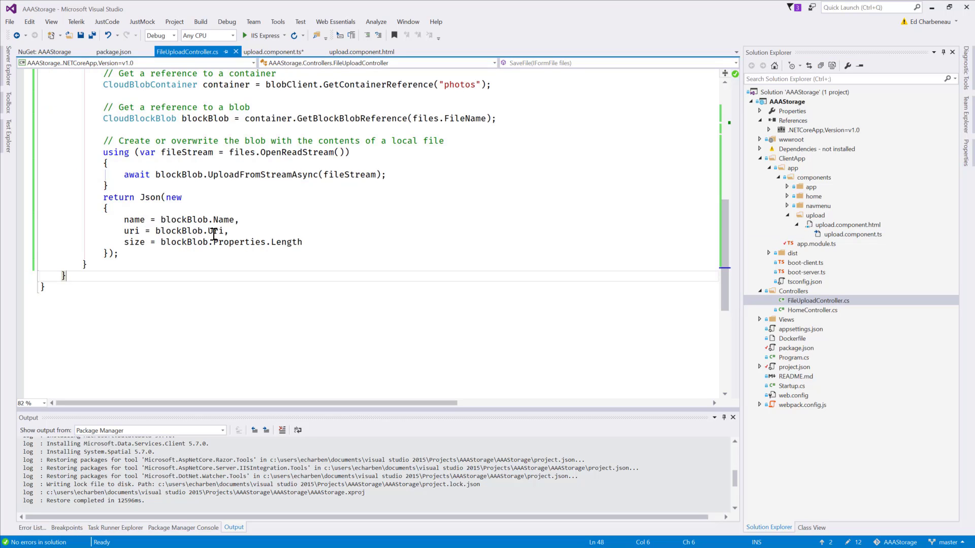
pyautogui.moveTo(331, 255)
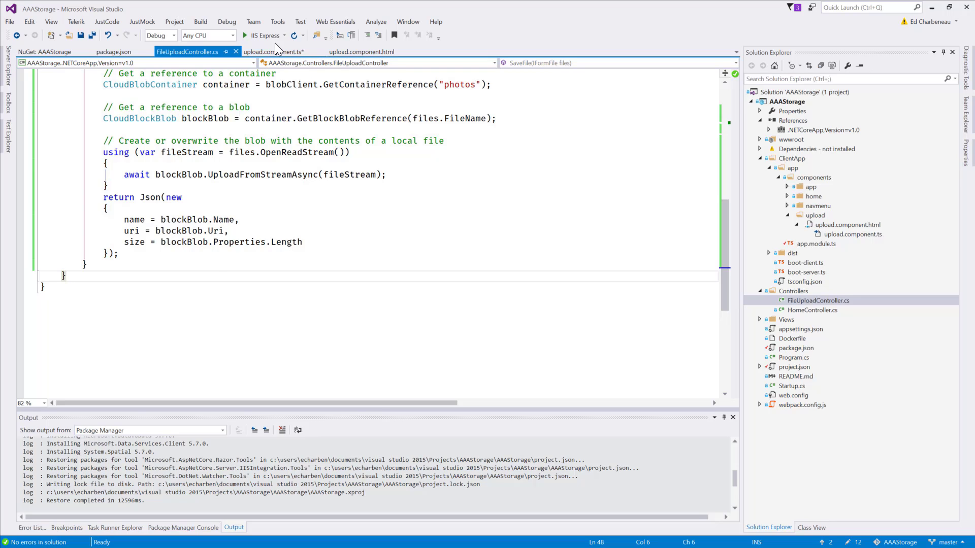
pyautogui.click(272, 52)
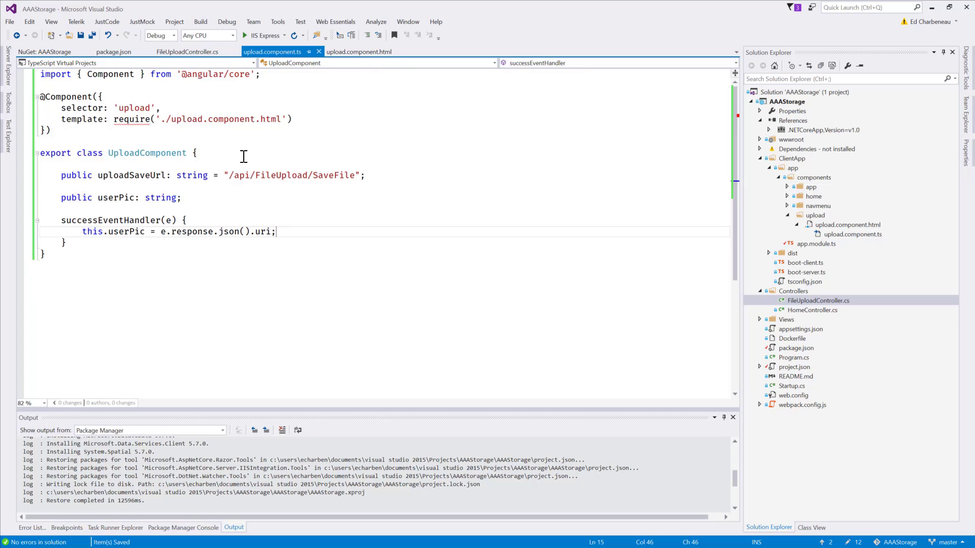
pyautogui.moveTo(264, 56)
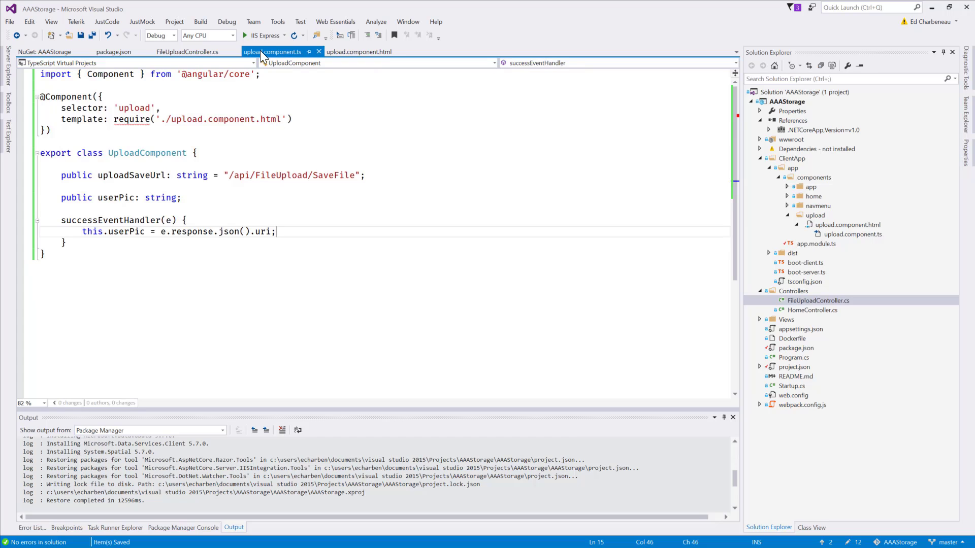
pyautogui.click(261, 34)
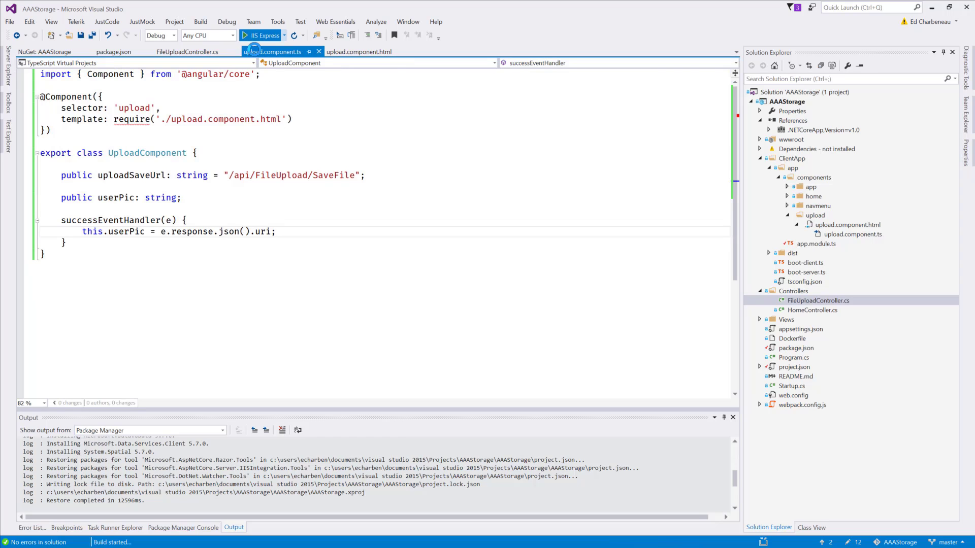
# Upload holo-ed.jpg through Select files so the photo appears below the file entry.
pyautogui.click(261, 34)
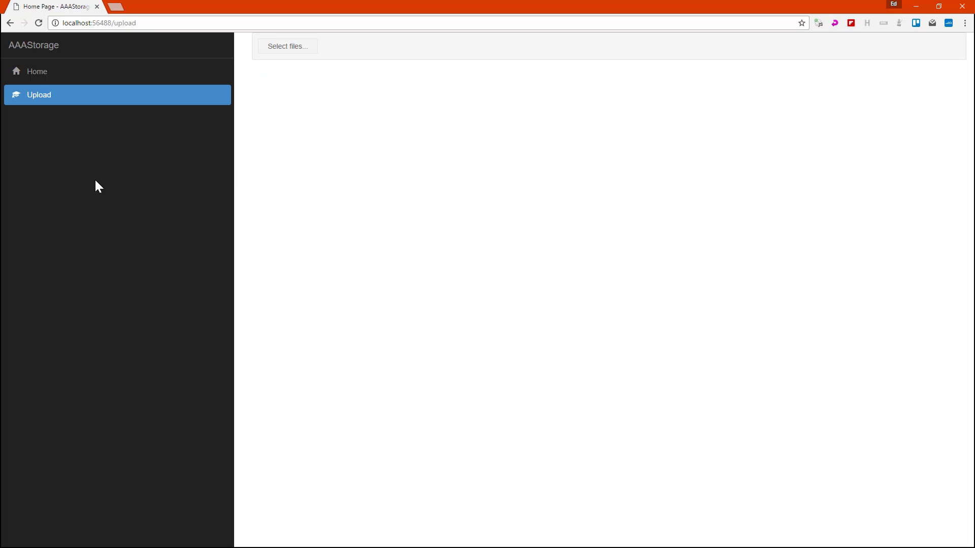
pyautogui.moveTo(397, 72)
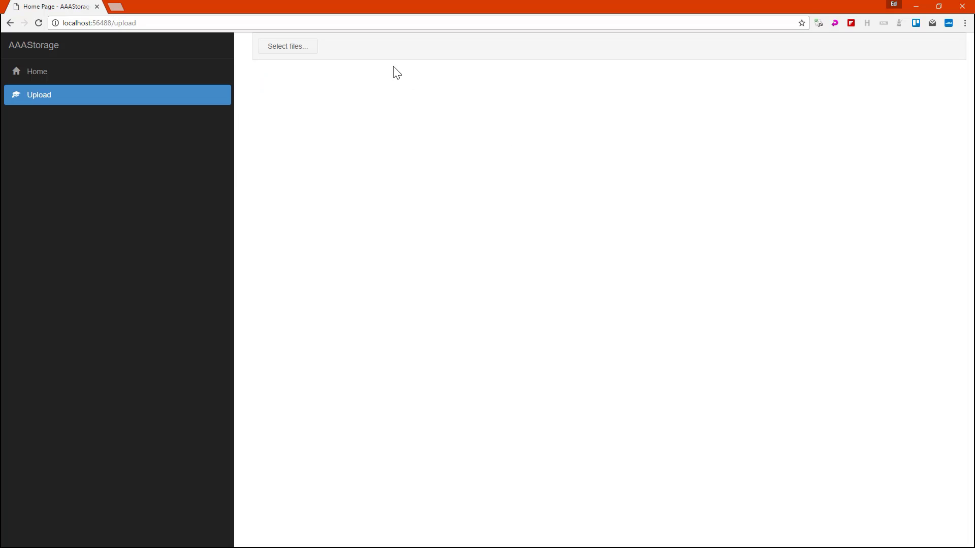
pyautogui.moveTo(379, 63)
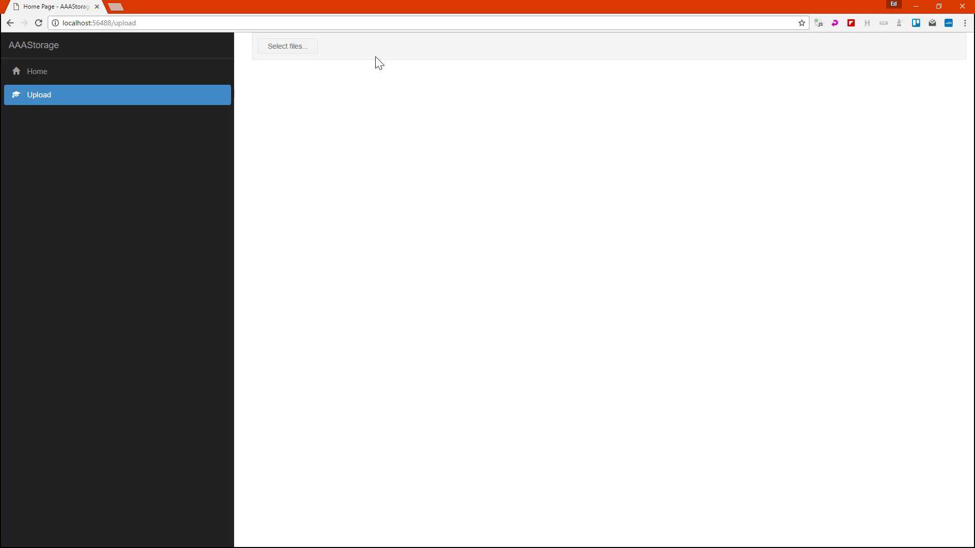
pyautogui.moveTo(398, 68)
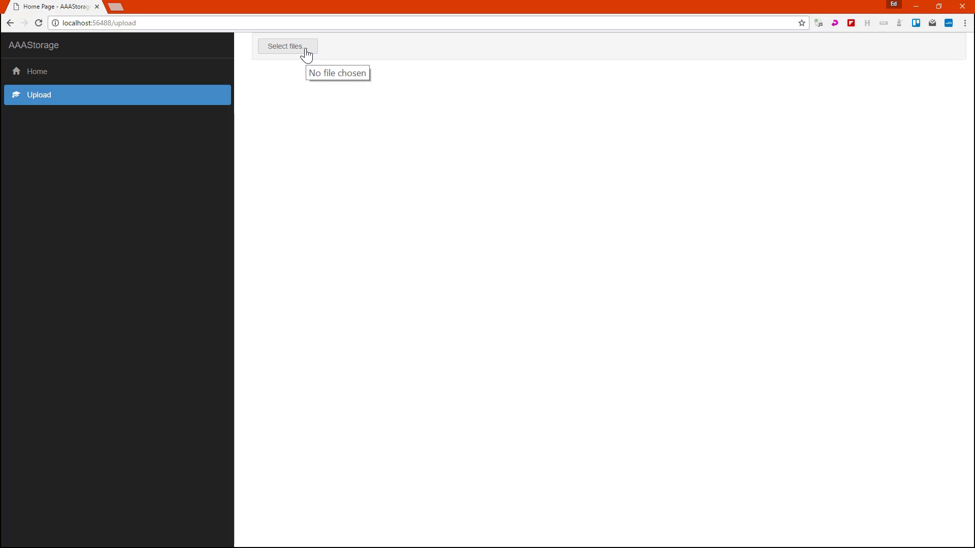
pyautogui.click(287, 46)
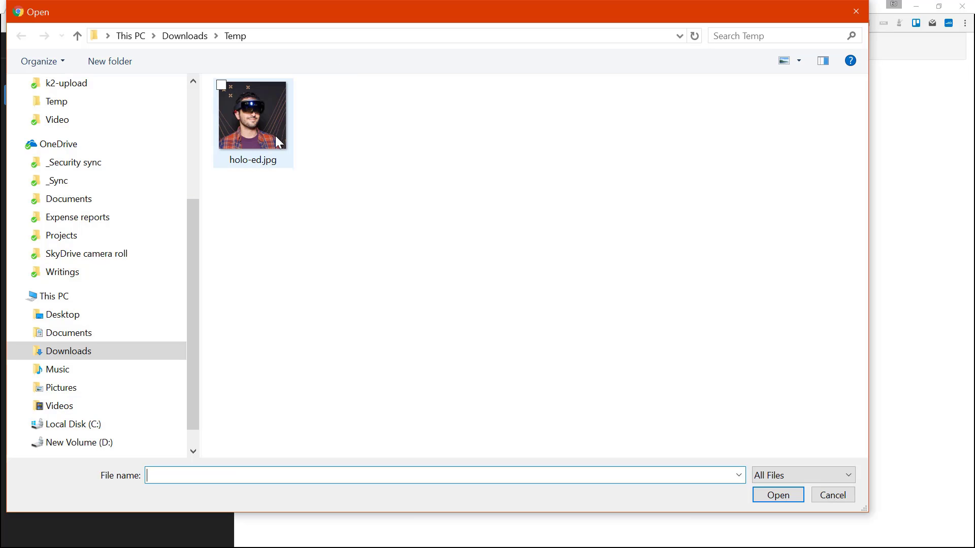
pyautogui.click(253, 112)
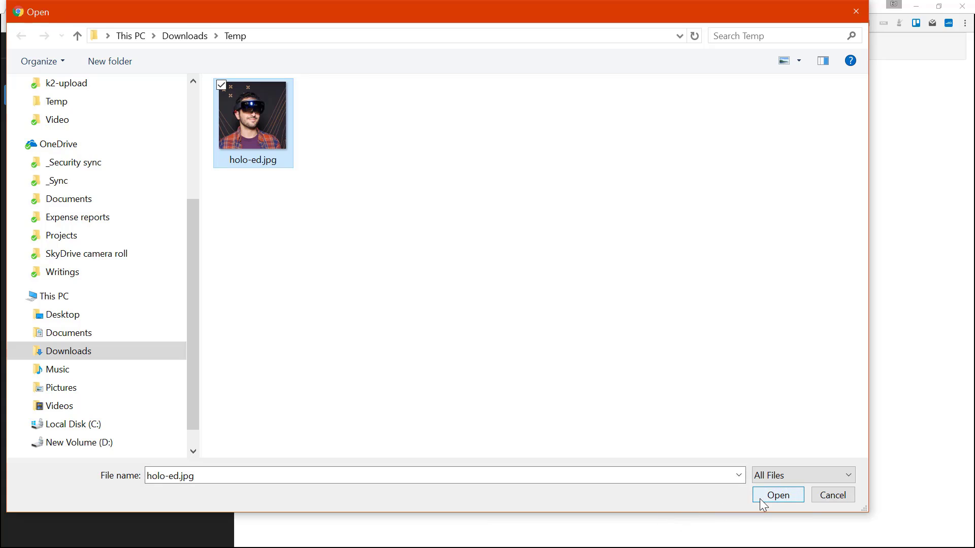
pyautogui.click(777, 494)
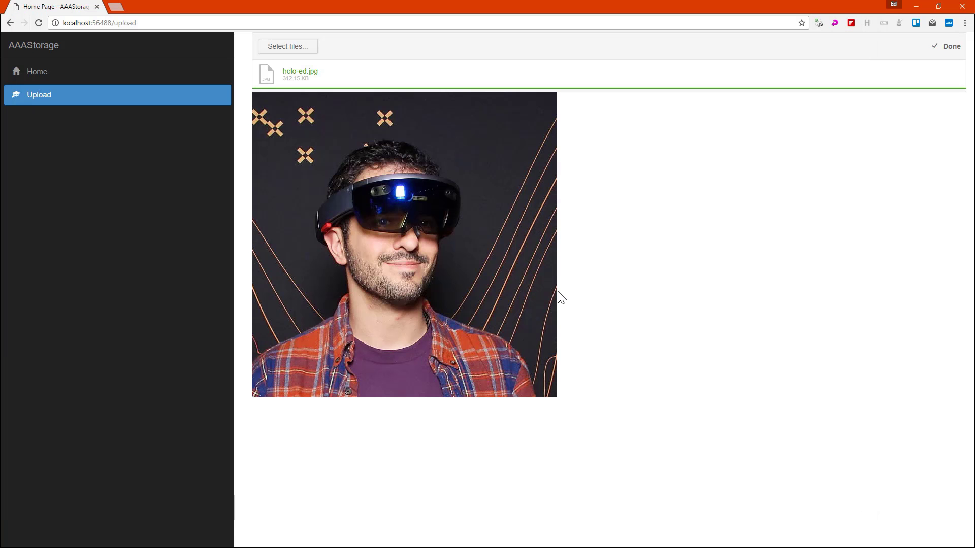
pyautogui.moveTo(290, 94)
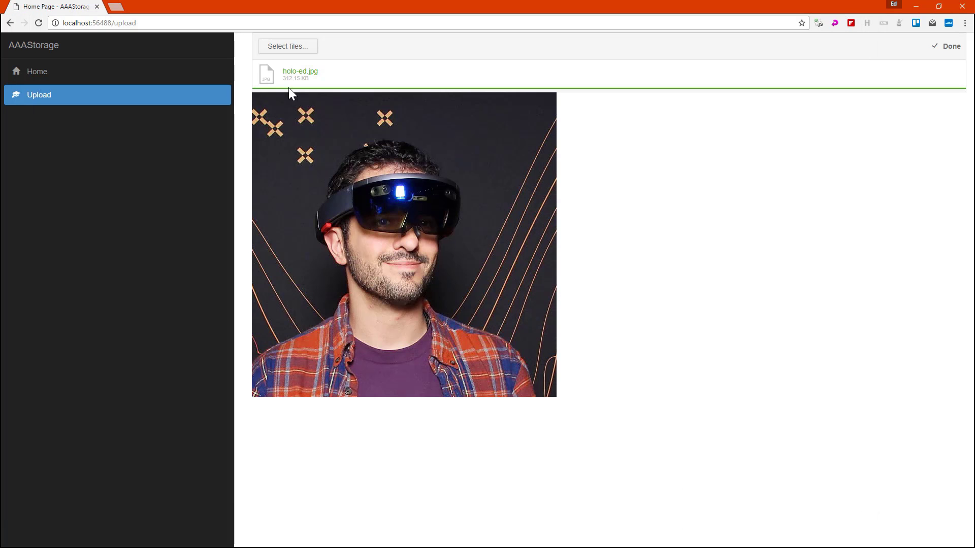
pyautogui.moveTo(268, 79)
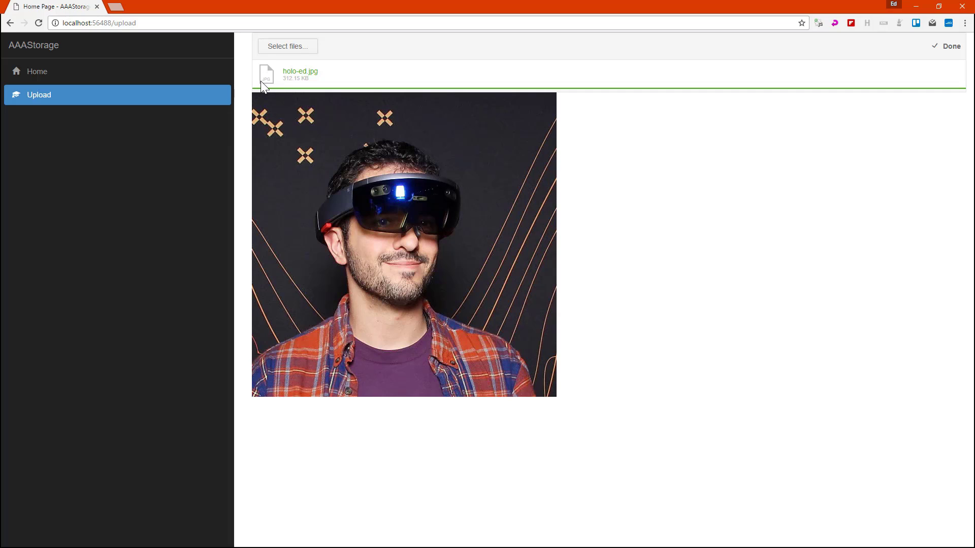
pyautogui.moveTo(288, 72)
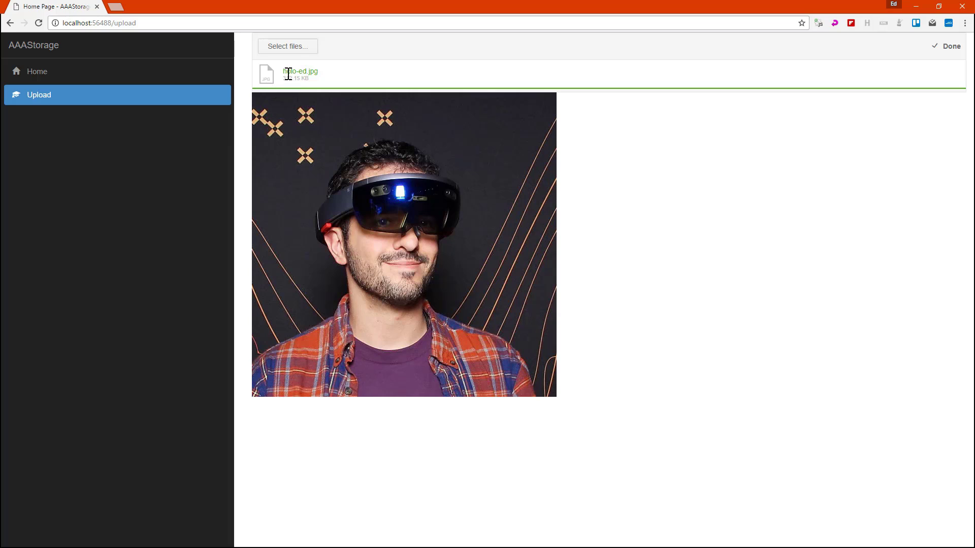
pyautogui.moveTo(328, 106)
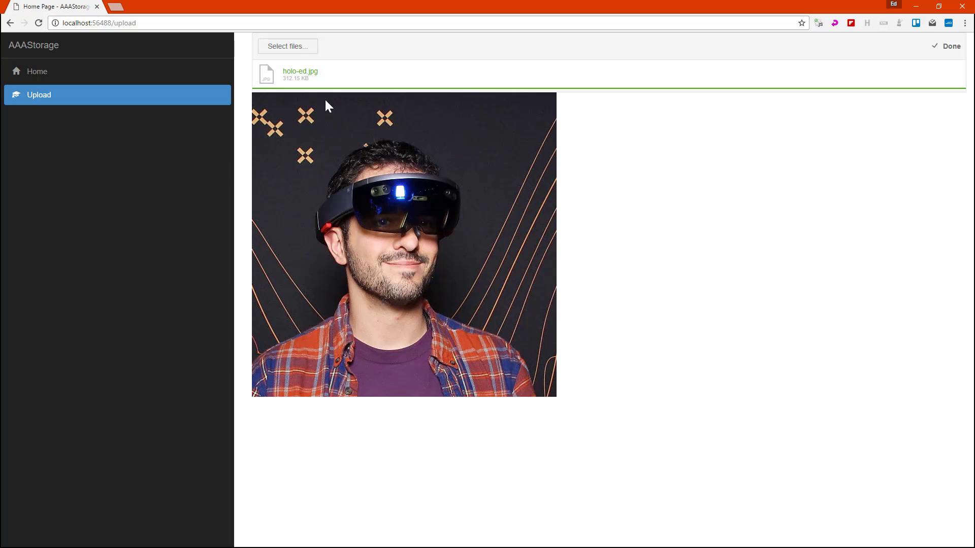
pyautogui.moveTo(955, 58)
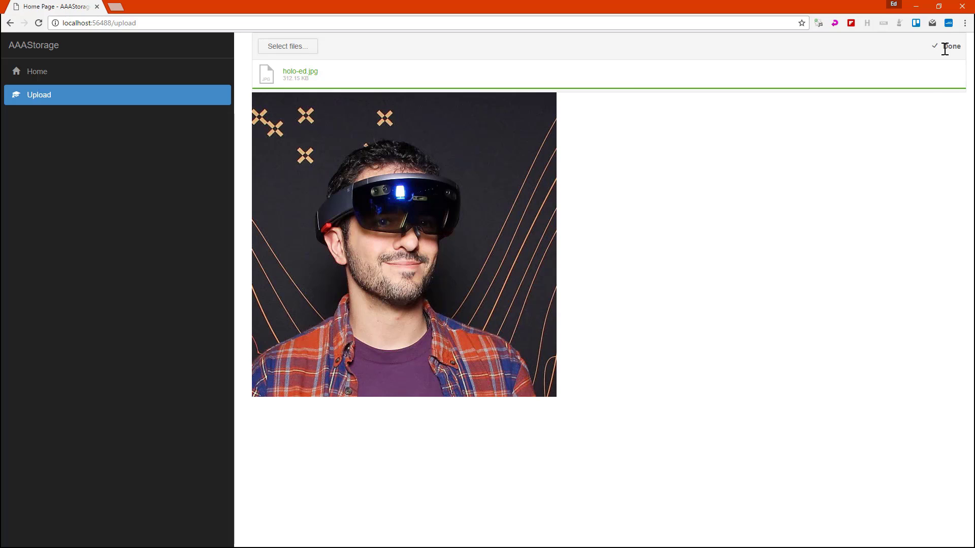
pyautogui.moveTo(502, 254)
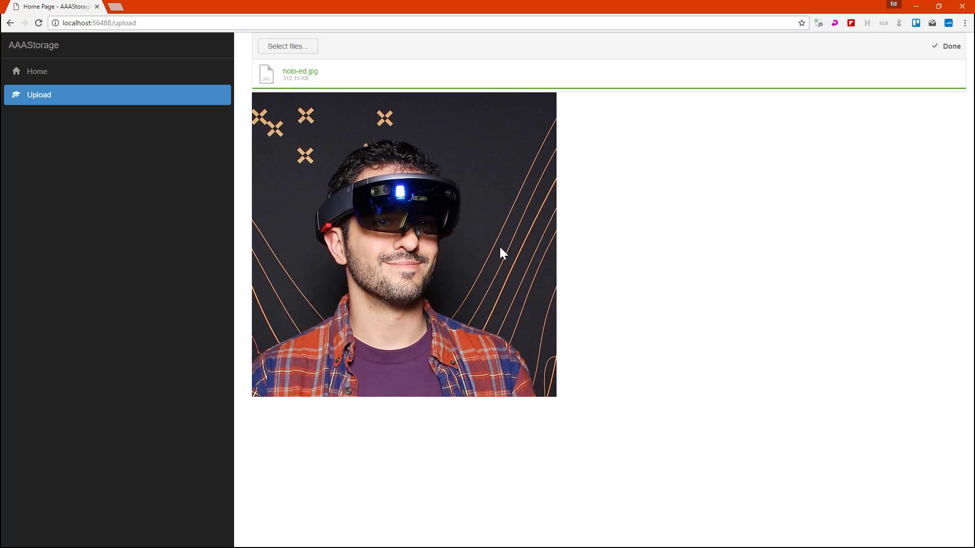
# Inspect the photo's img element, revealing its src in the Azure photos blob container.
pyautogui.rightClick(503, 252)
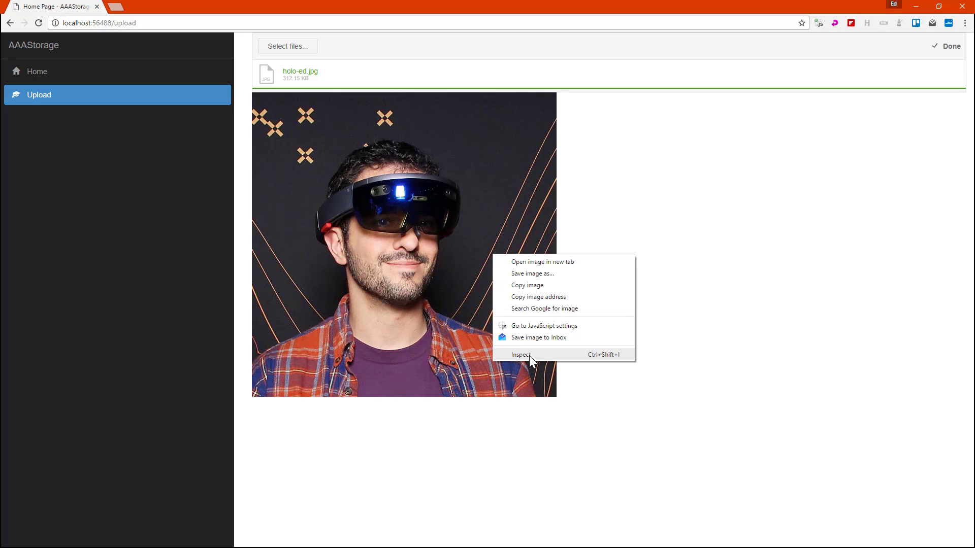
pyautogui.click(520, 355)
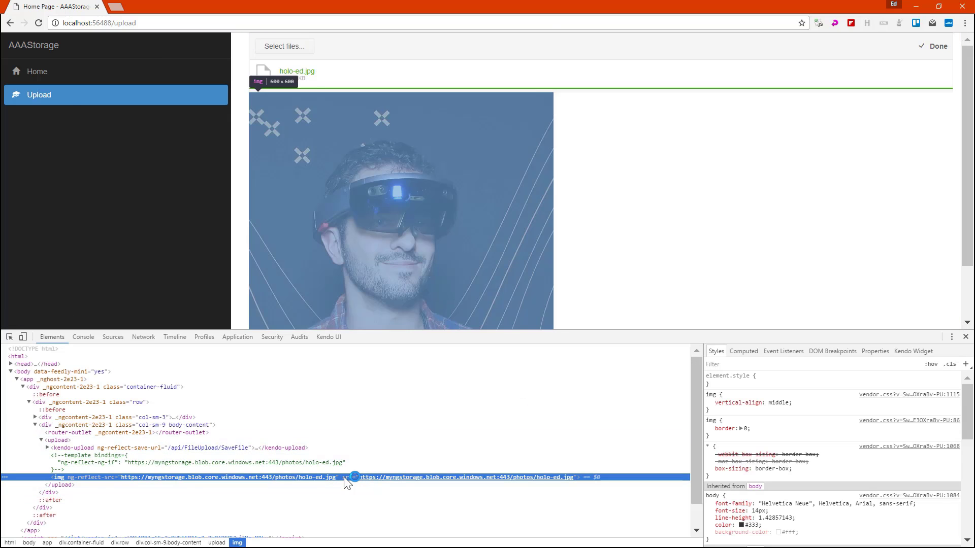
pyautogui.moveTo(417, 487)
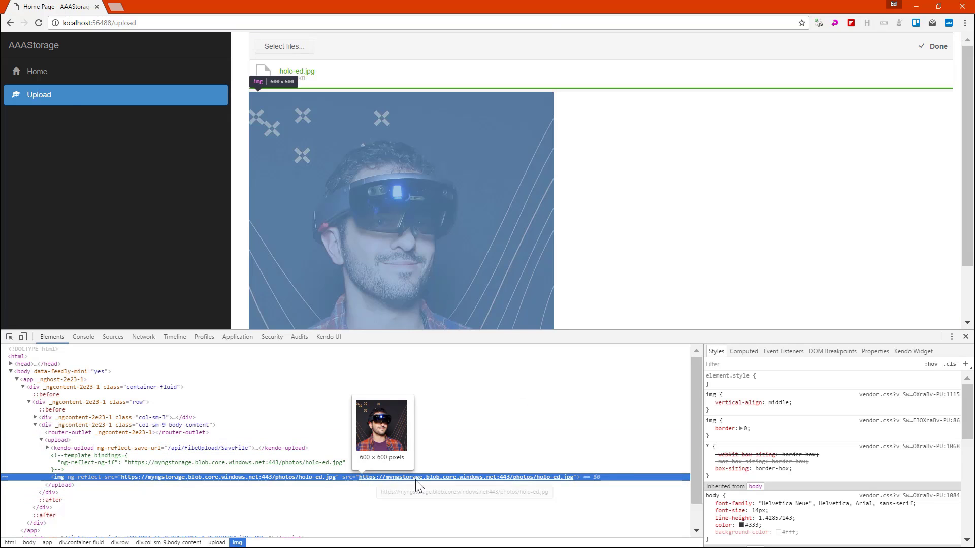
pyautogui.moveTo(541, 485)
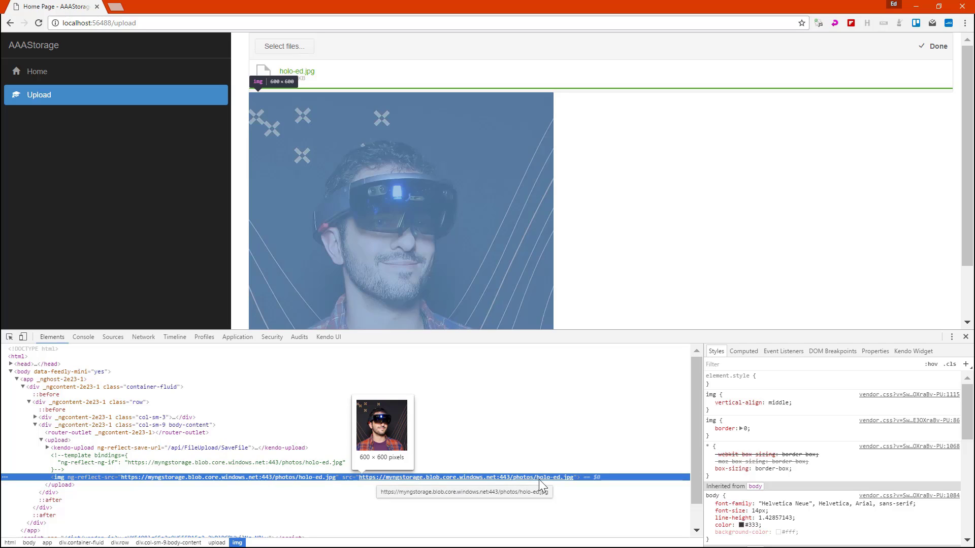